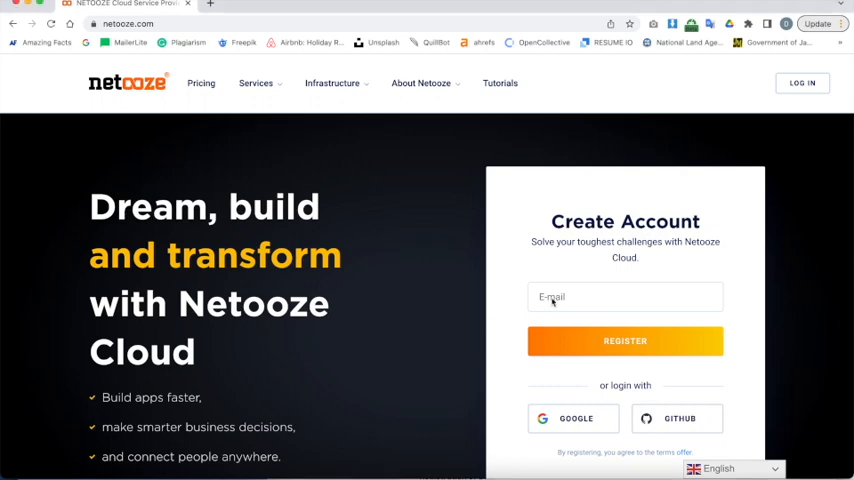
mouse_move(516, 318)
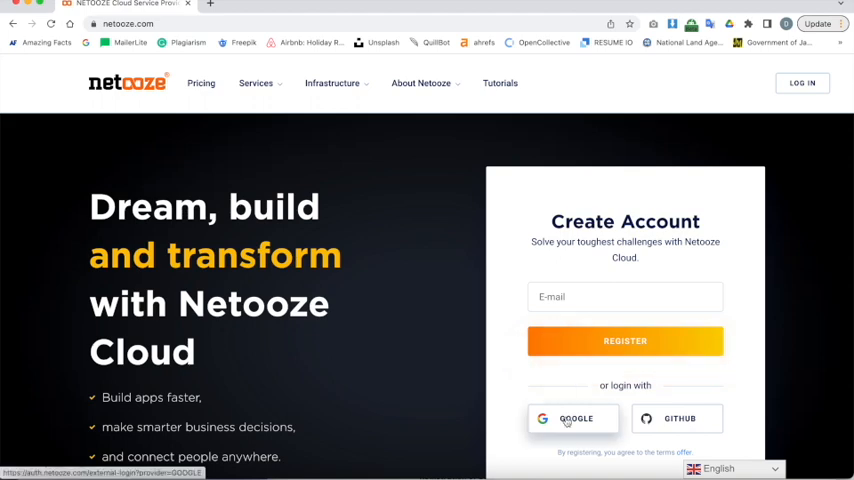
mouse_move(576, 418)
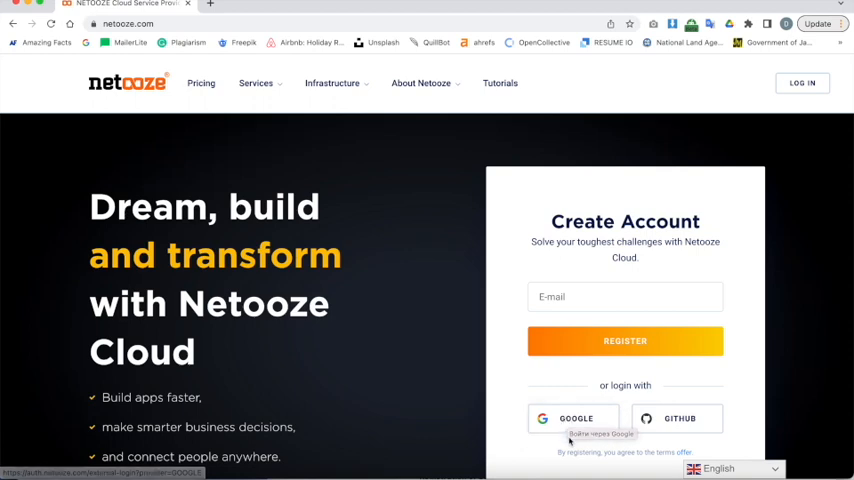
mouse_move(572, 444)
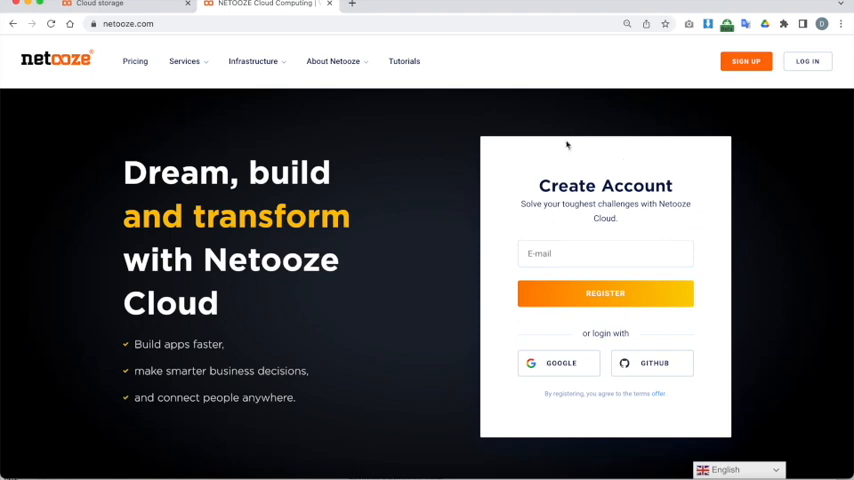
- Switch to the Netooze account dashboard showing the Cloud storage page
click(100, 4)
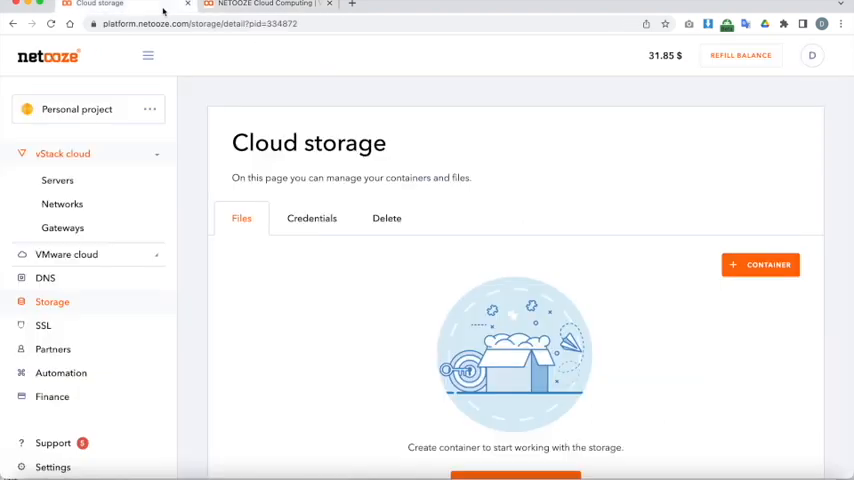
mouse_move(210, 112)
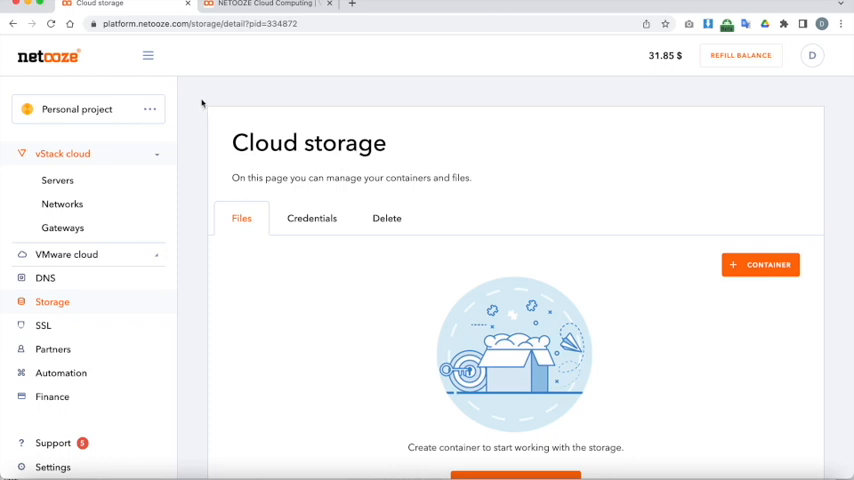
mouse_move(668, 80)
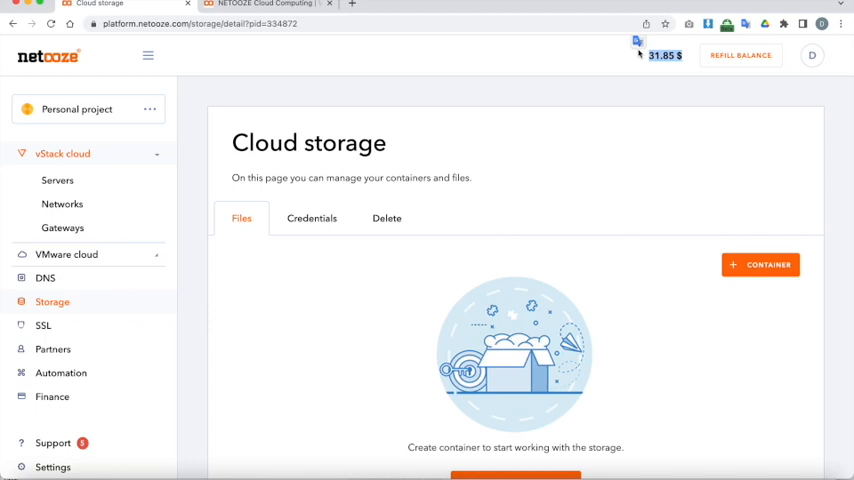
mouse_move(660, 84)
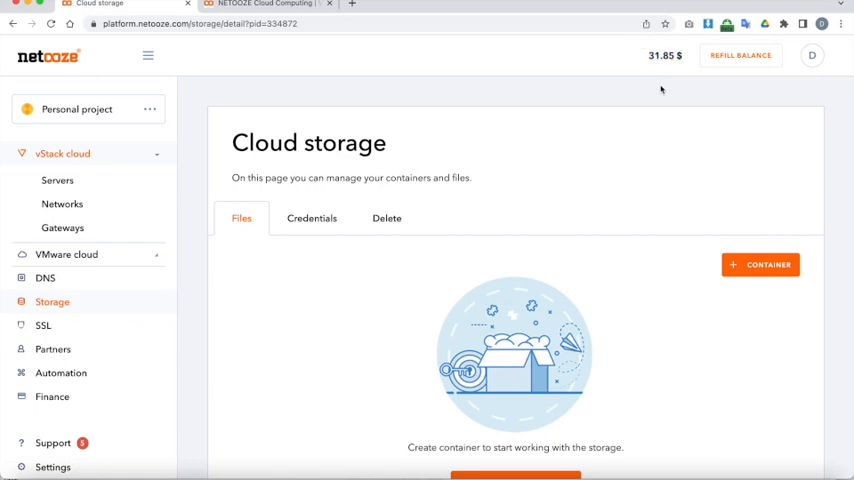
mouse_move(740, 56)
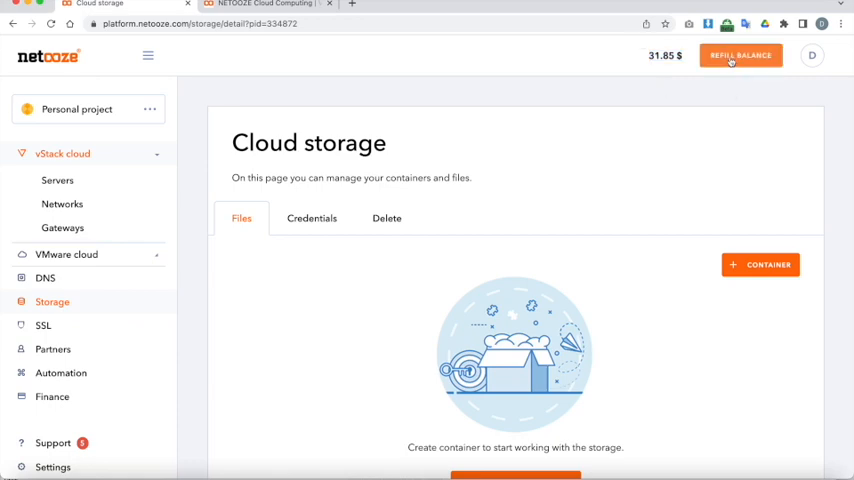
- Reach the Refill account balance form with bank card payment and 100 $ prefilled
click(740, 56)
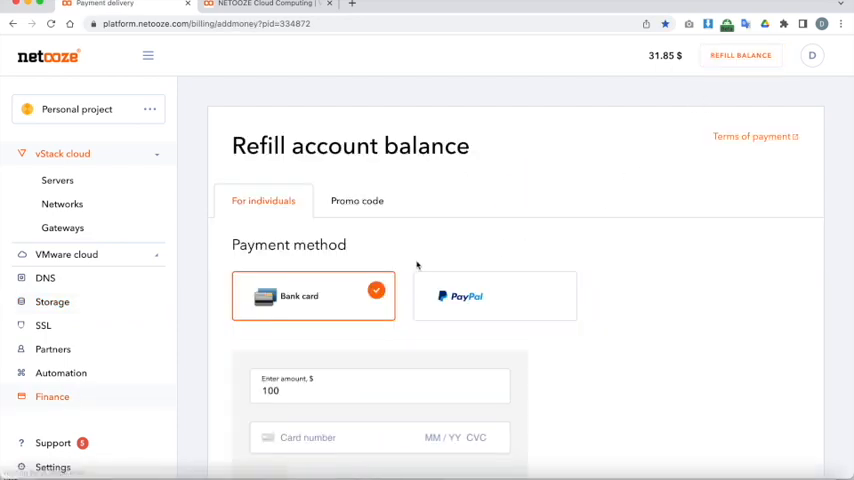
mouse_move(234, 322)
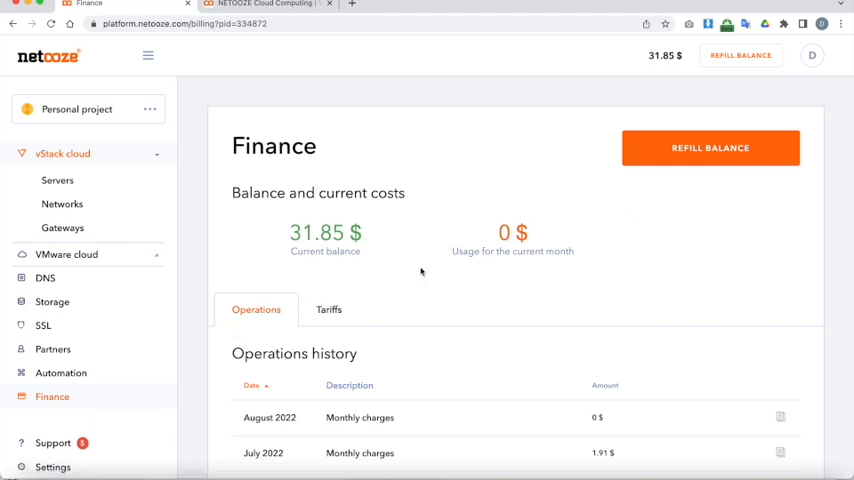
mouse_move(668, 152)
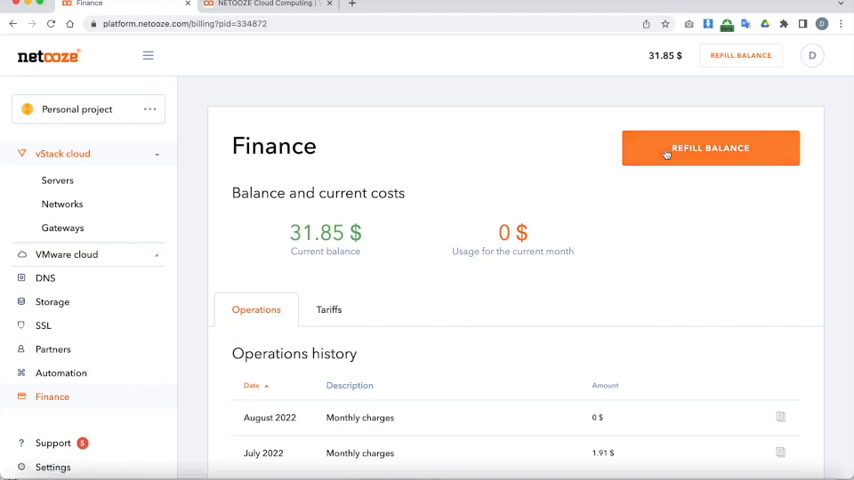
click(710, 148)
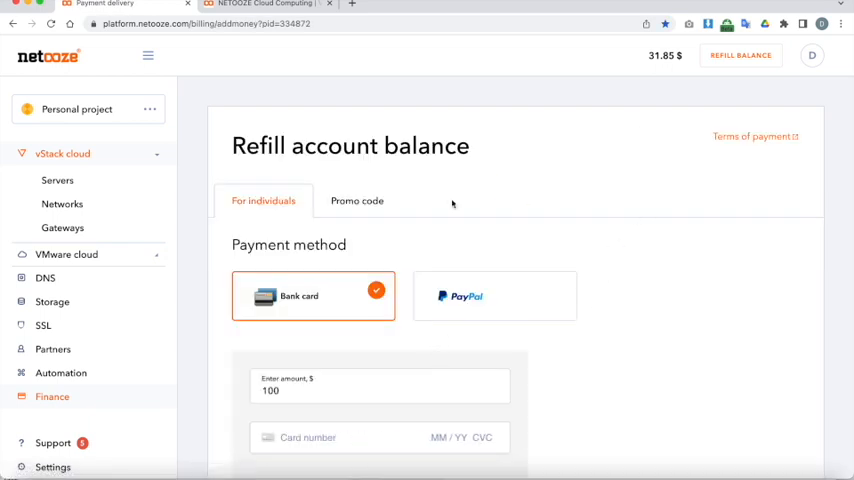
mouse_move(406, 202)
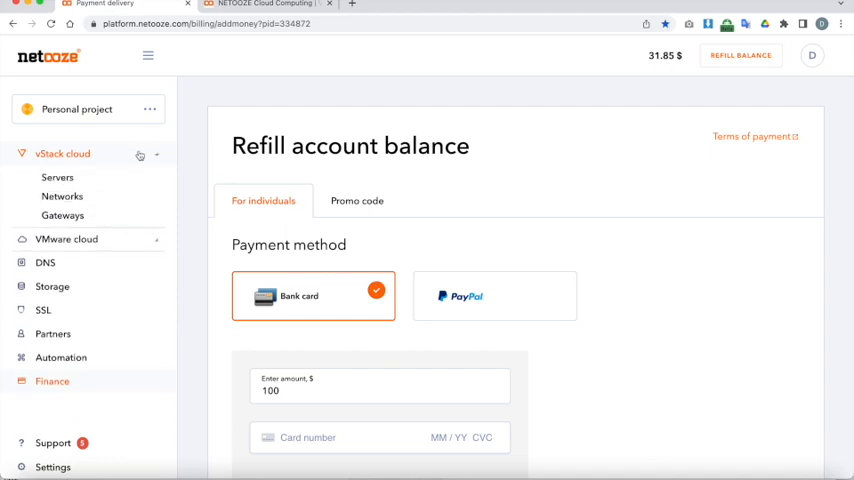
- Begin a new vStack cloud server with Ubuntu 20.04 in the Netherlands (Amsterdam) data center
click(58, 180)
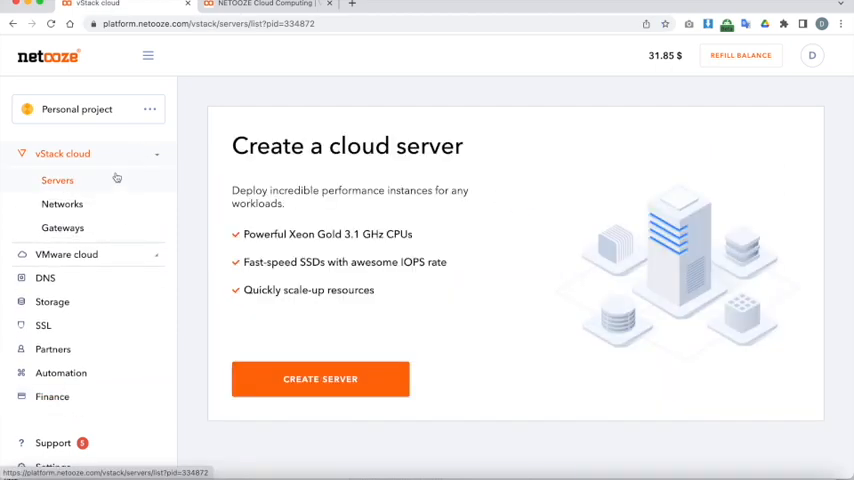
mouse_move(358, 278)
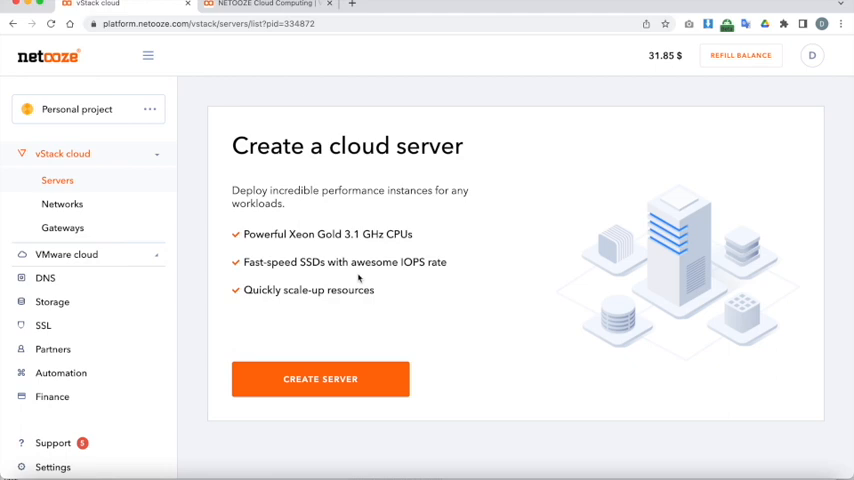
mouse_move(364, 360)
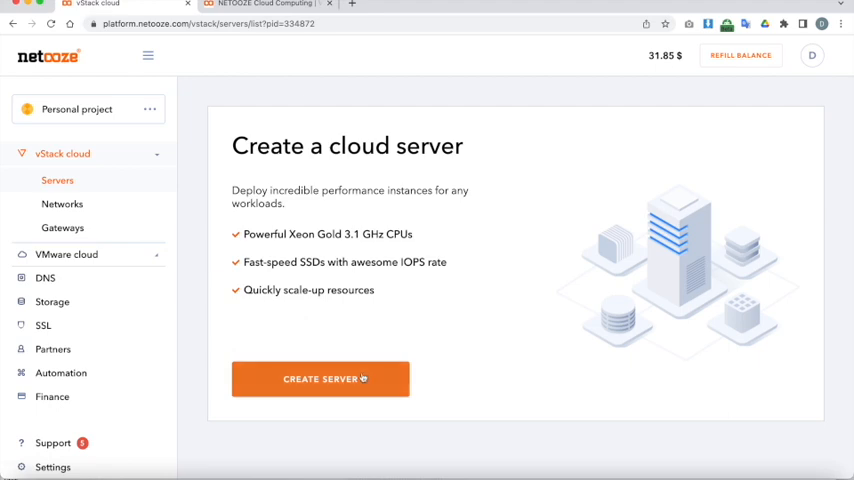
click(320, 378)
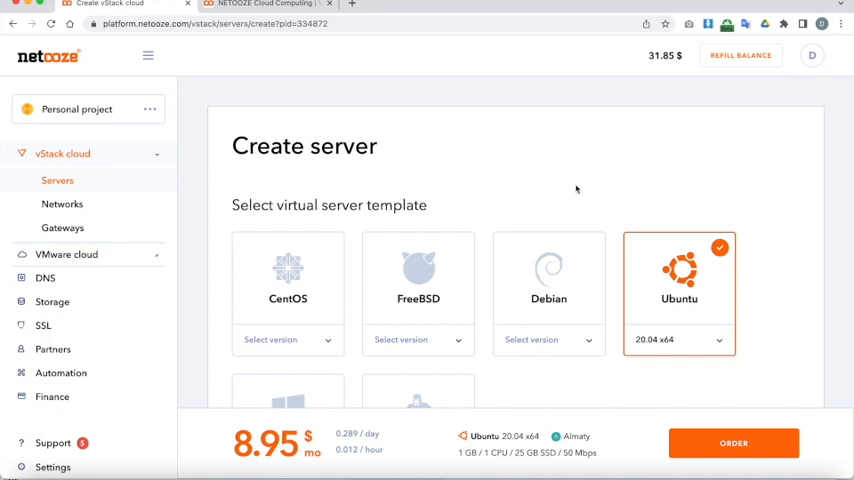
scroll(down, 3)
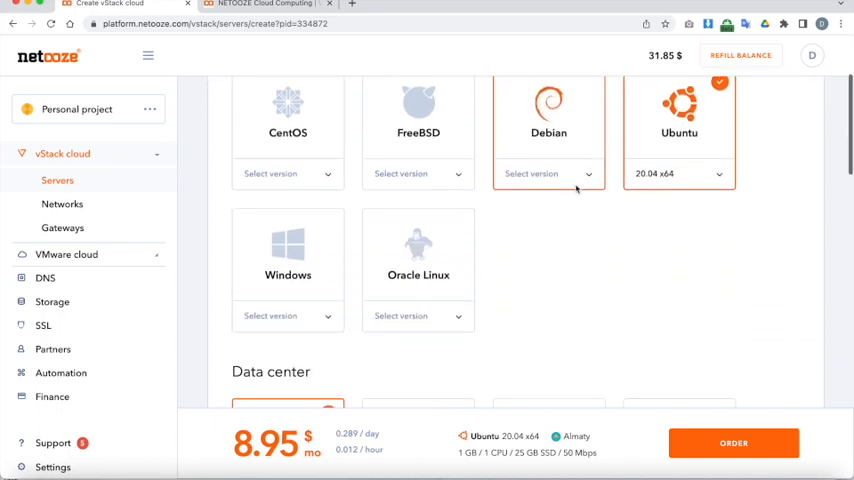
scroll(down, 3)
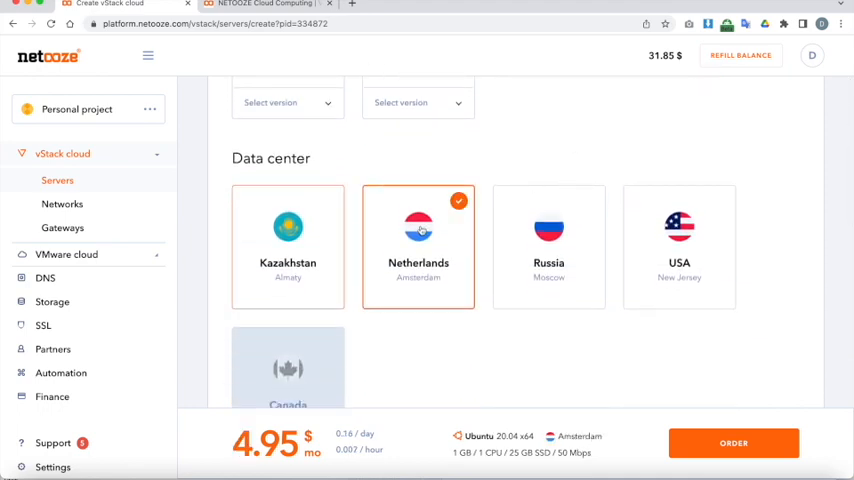
scroll(down, 3)
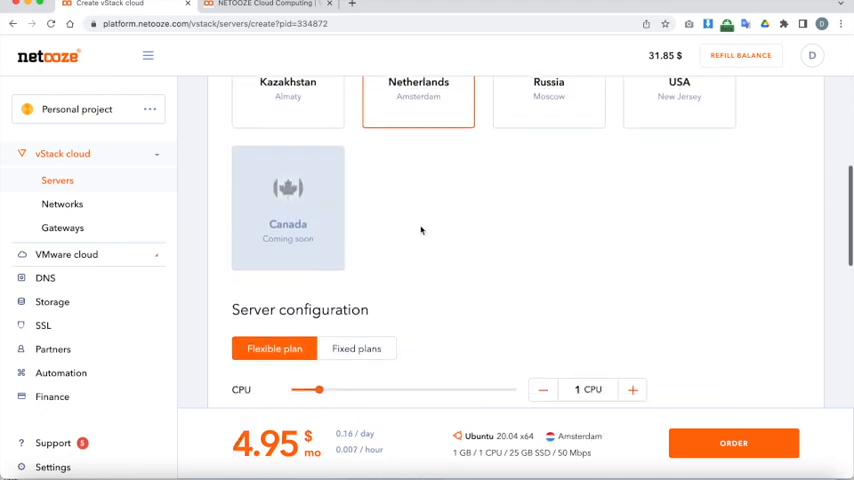
scroll(down, 3)
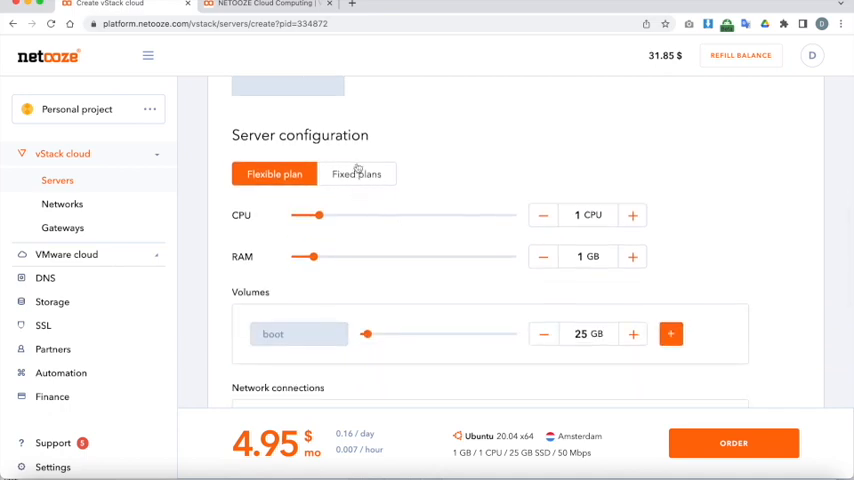
- Choose the fixed-price 14.95 $/mo 2-core server plan with password login
click(356, 172)
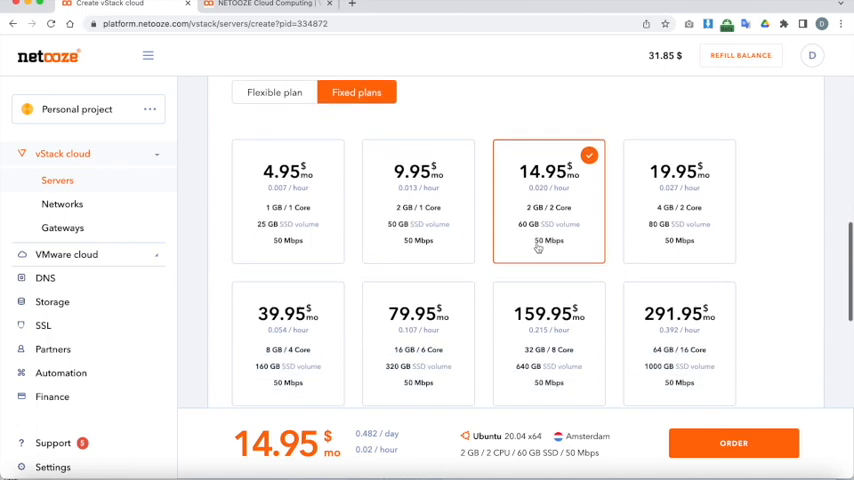
scroll(down, 3)
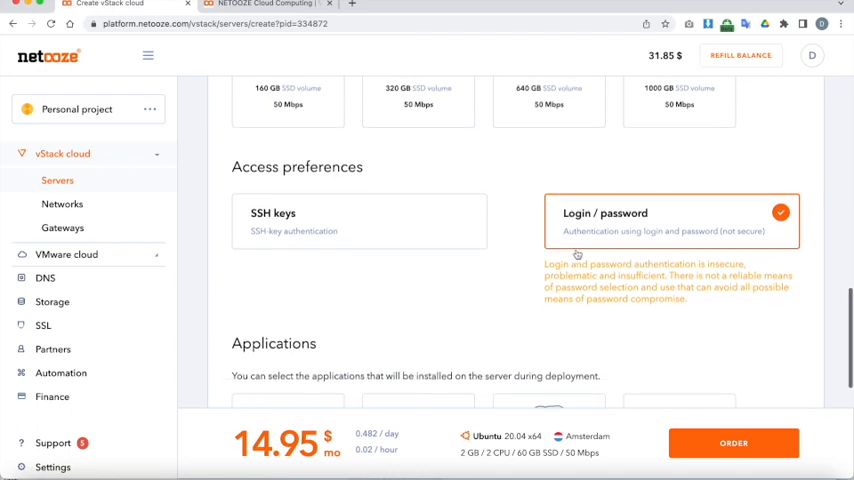
scroll(down, 3)
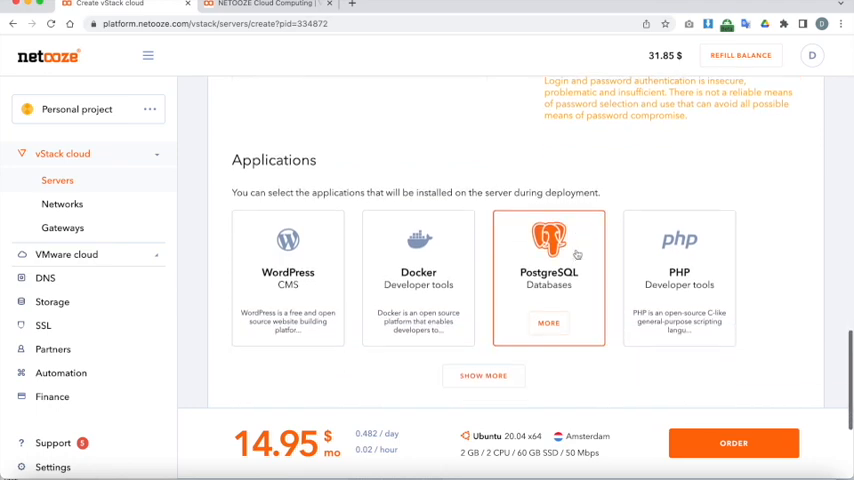
scroll(down, 3)
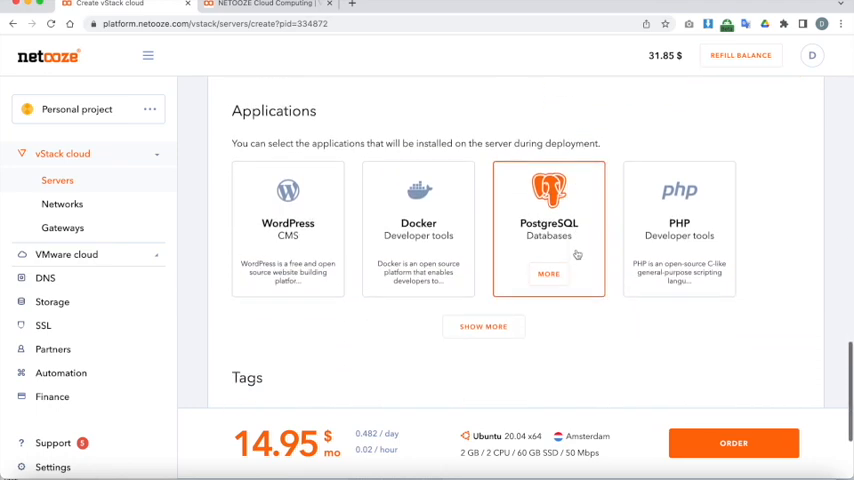
- Select WordPress as the application installed during deployment
click(680, 204)
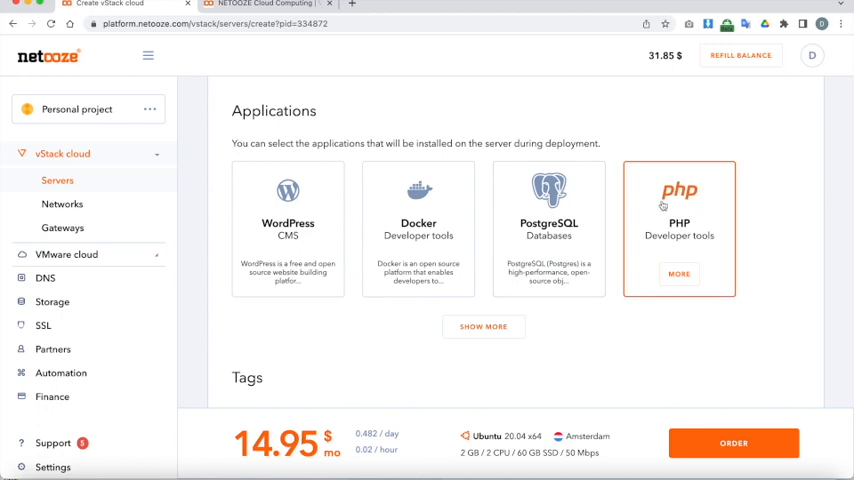
click(548, 228)
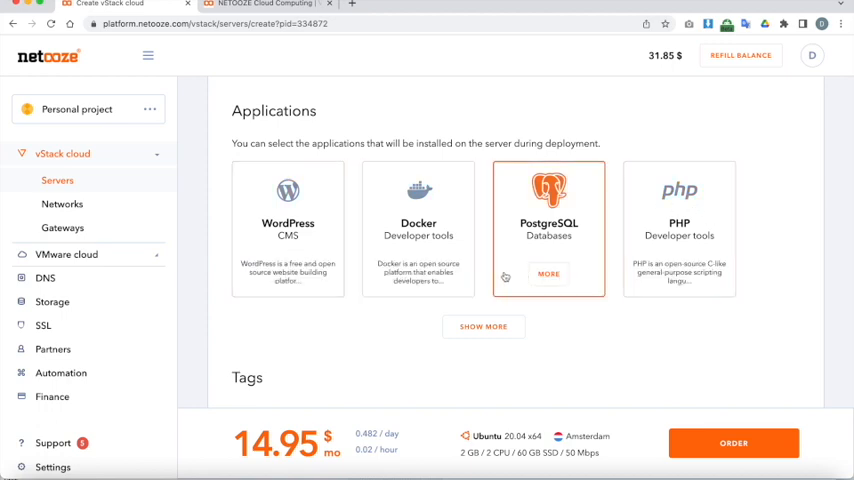
click(288, 228)
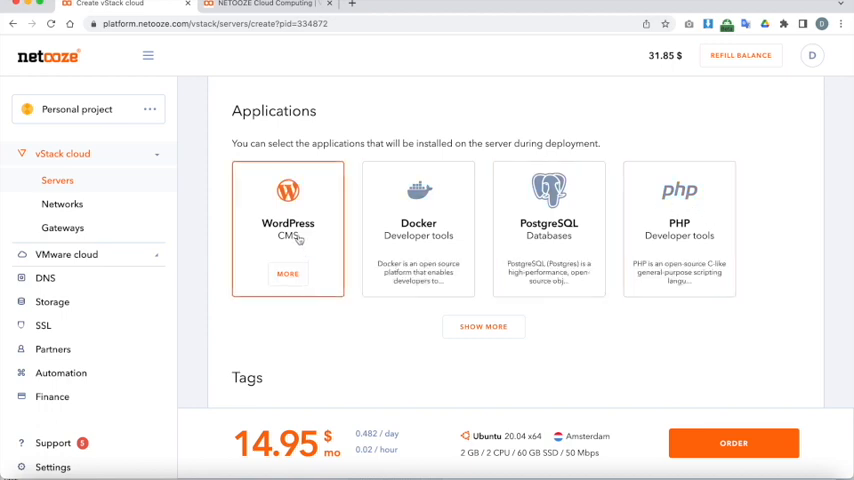
click(288, 228)
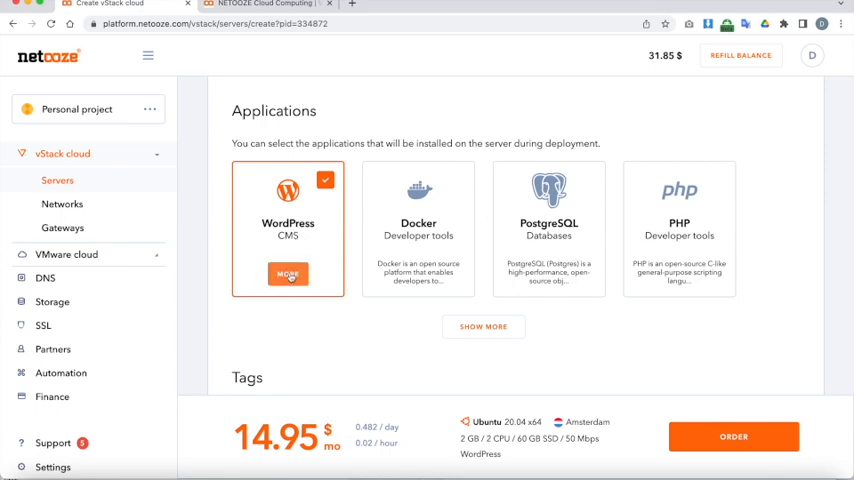
- Read through the WordPress application description with its installation and login instructions
click(288, 272)
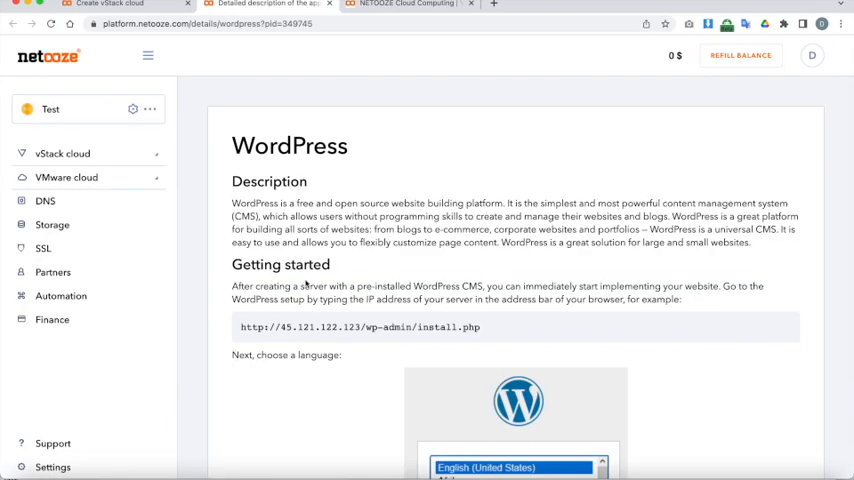
scroll(down, 3)
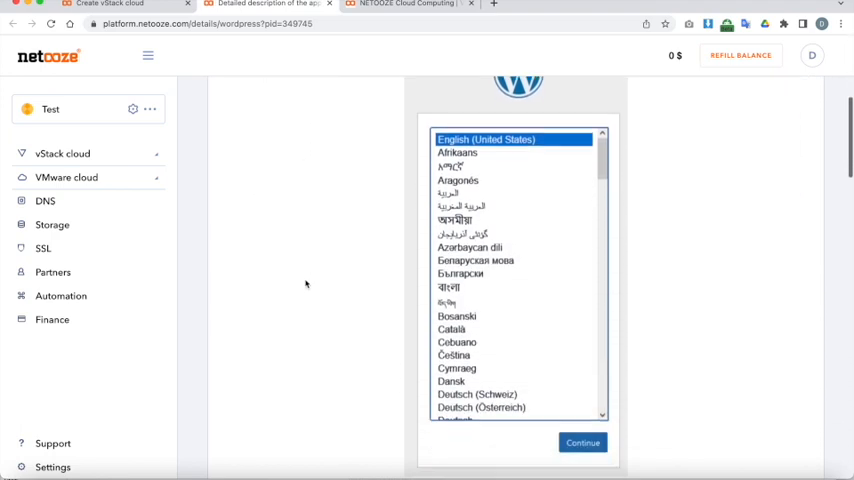
click(584, 442)
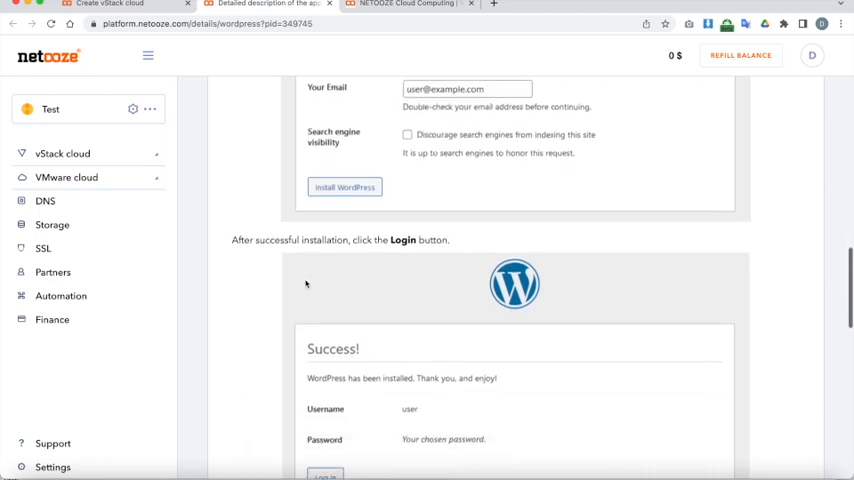
scroll(down, 3)
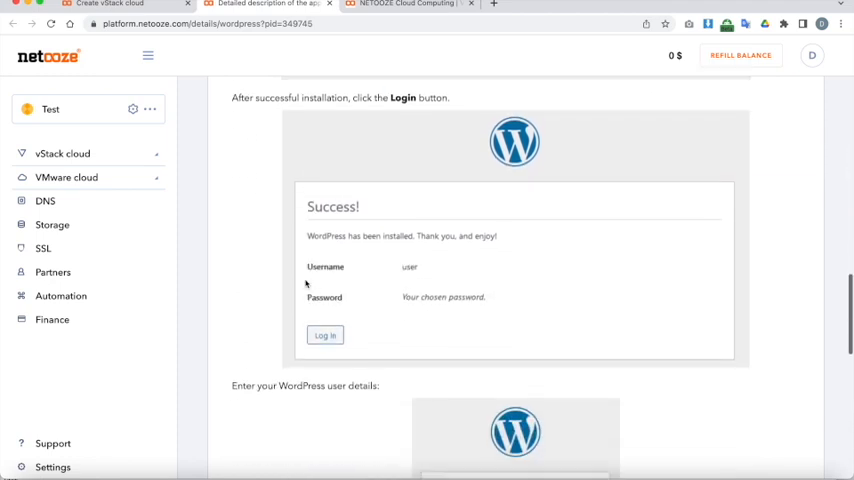
scroll(down, 3)
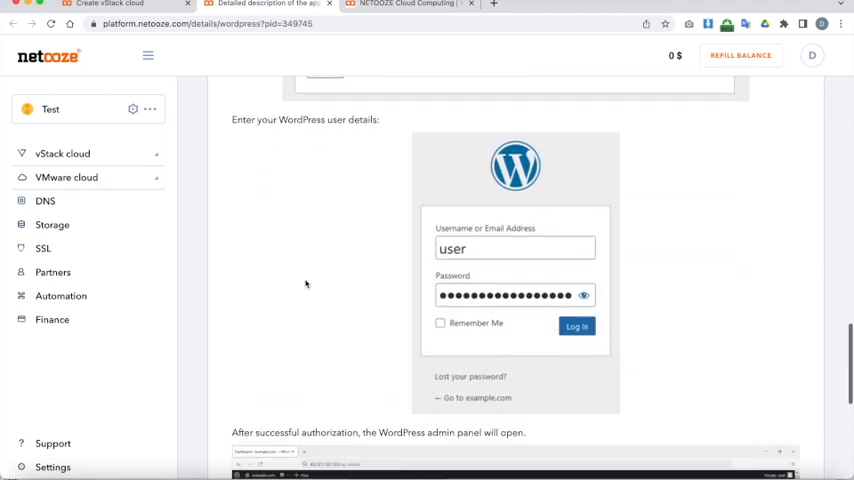
scroll(down, 3)
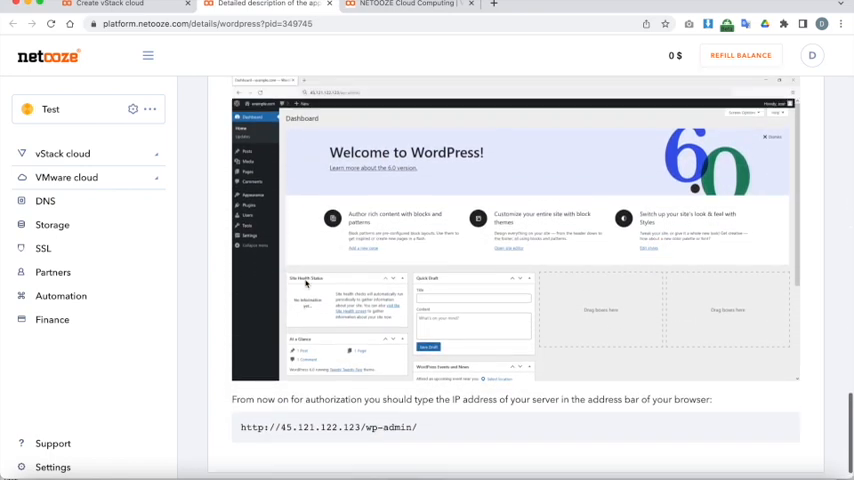
scroll(down, 3)
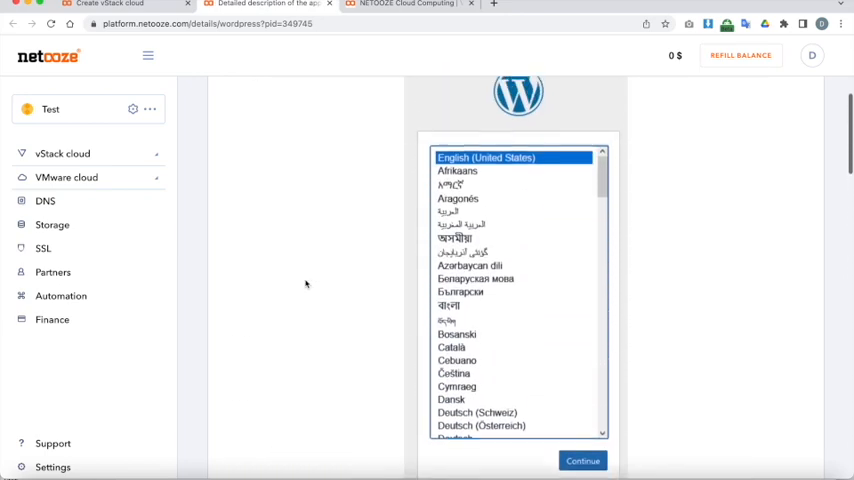
scroll(up, 3)
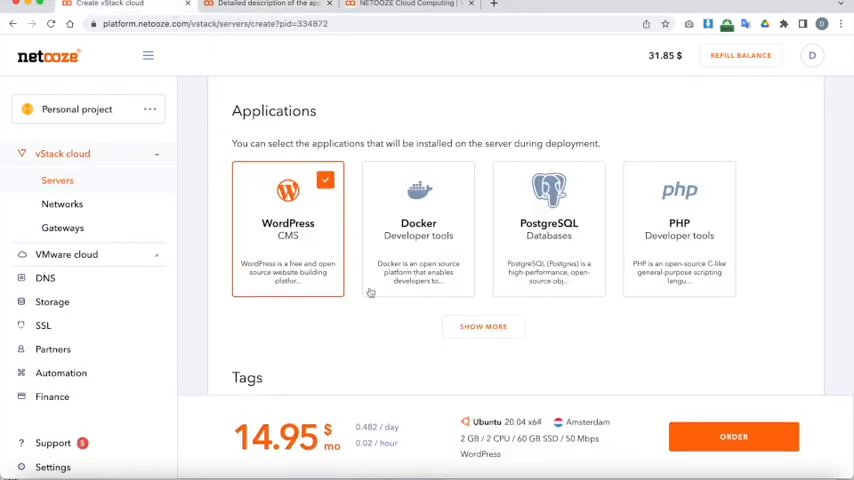
- Name the new server wpnetooze in the Enter server name field
scroll(down, 3)
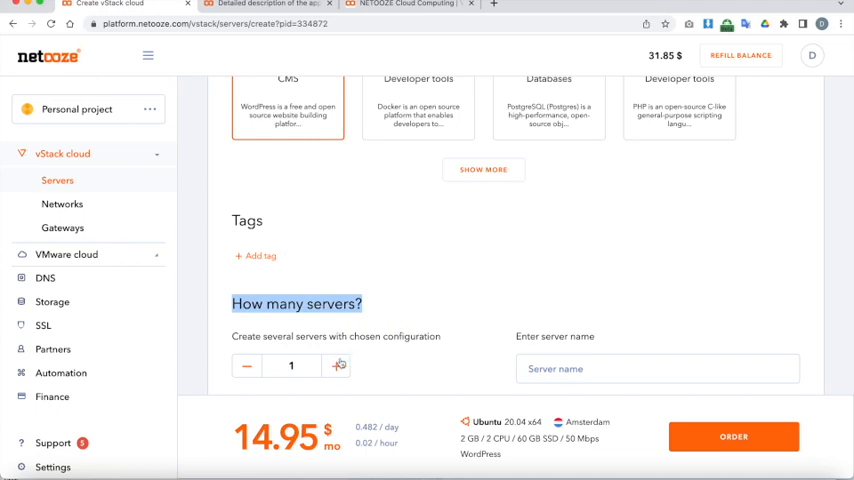
text(w)
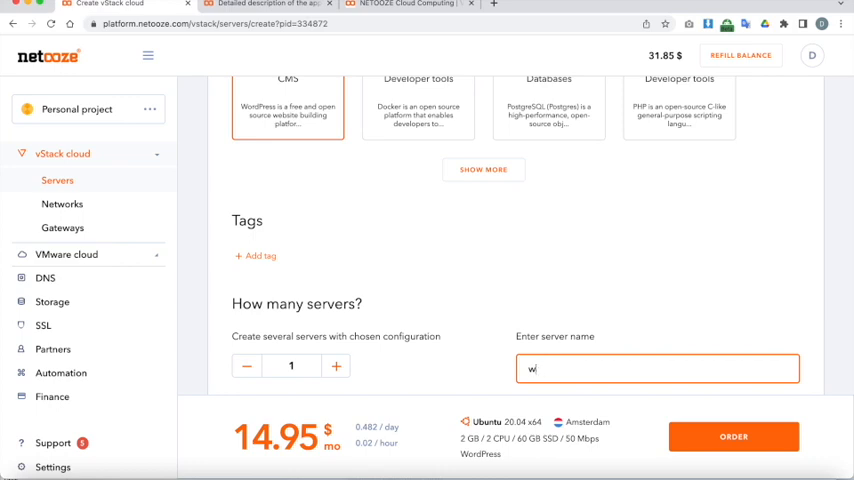
text(pnetoo)
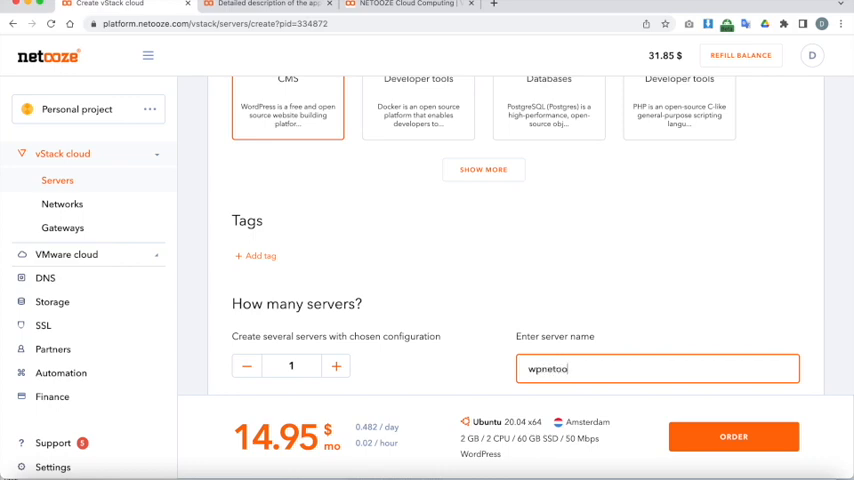
text(ze)
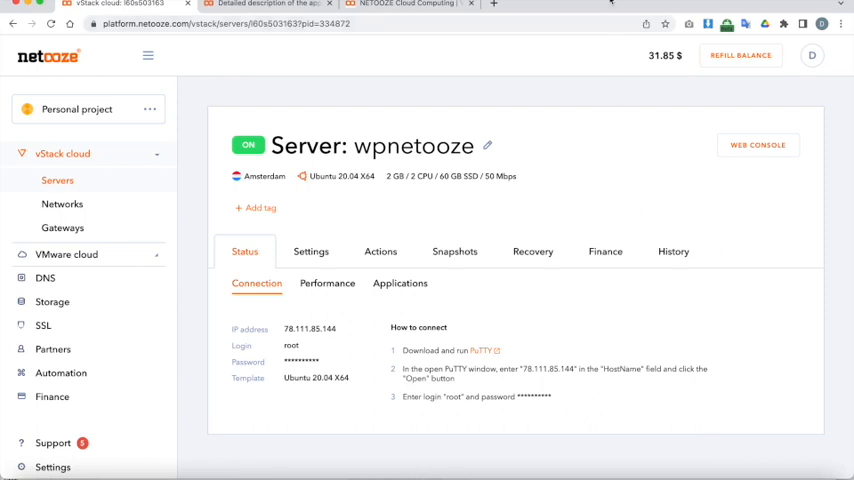
mouse_move(360, 198)
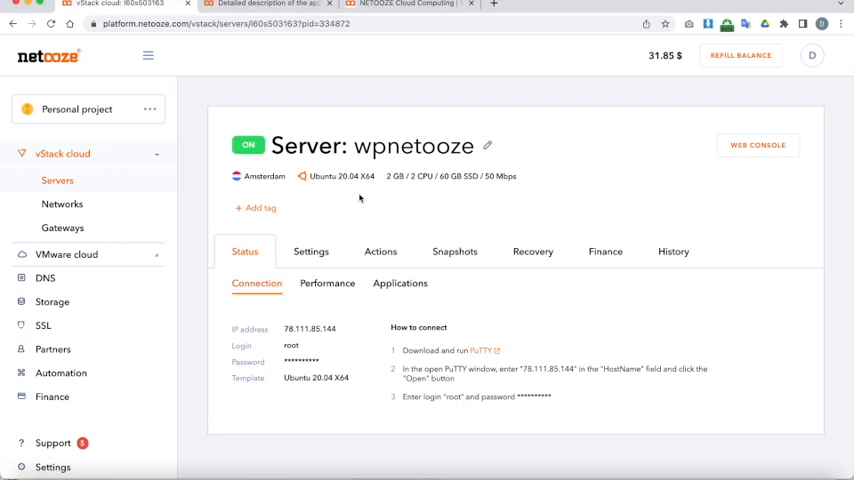
mouse_move(318, 210)
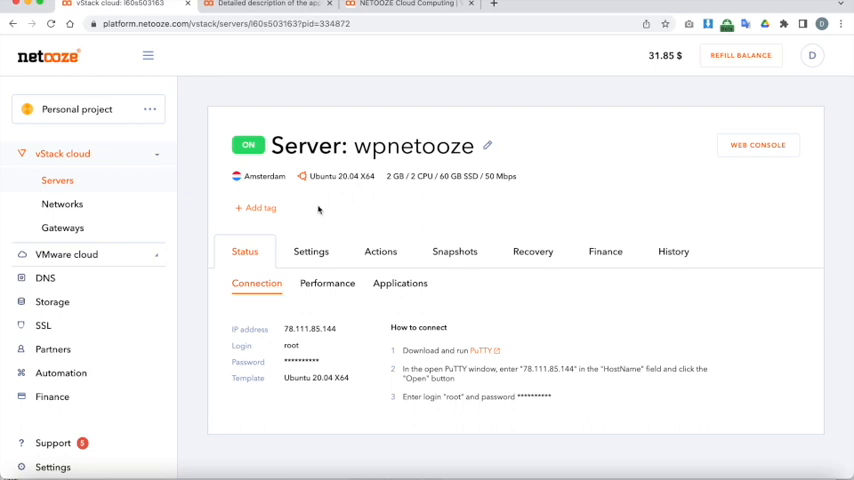
mouse_move(280, 172)
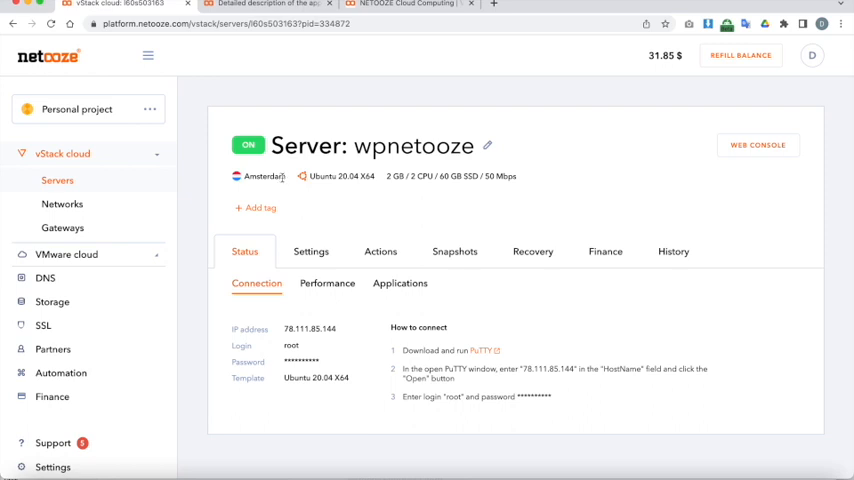
mouse_move(328, 186)
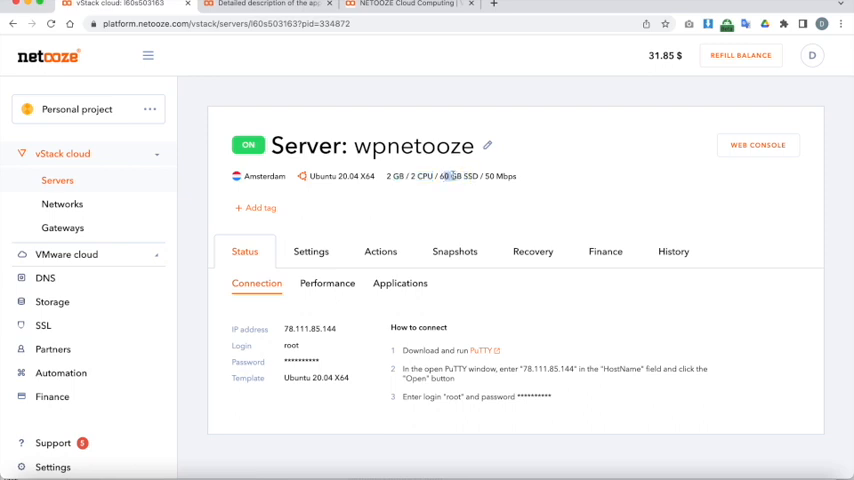
mouse_move(448, 238)
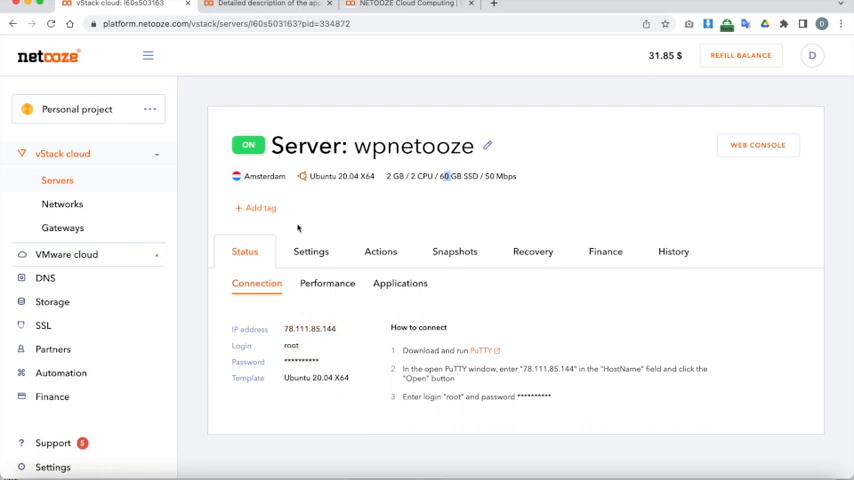
- Show the wpnetooze server's Performance charts with CPU load
click(328, 284)
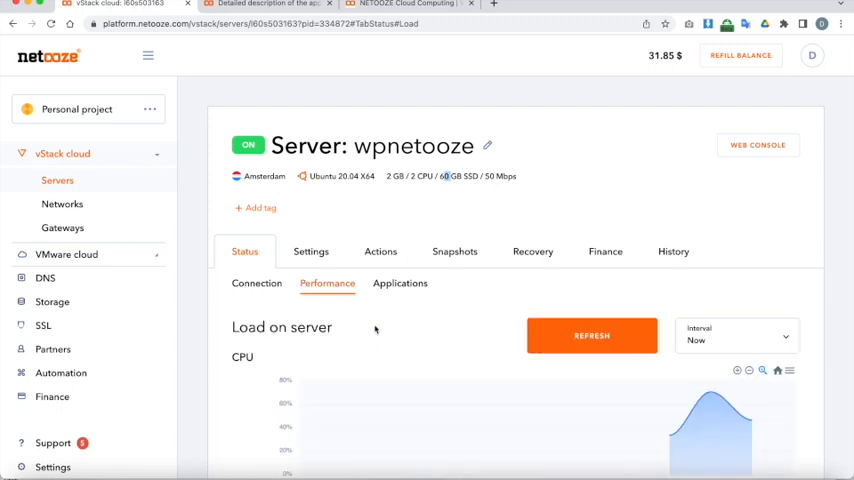
- Review the server's installed applications, configuration settings and power management options
scroll(down, 3)
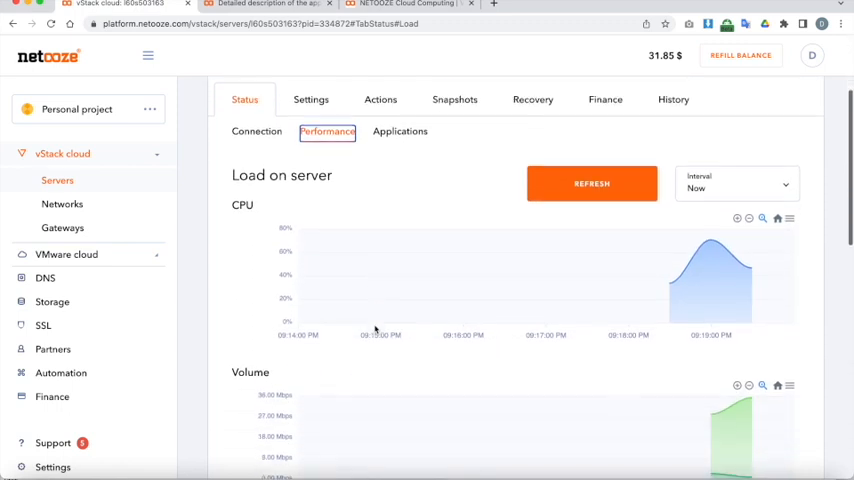
scroll(up, 3)
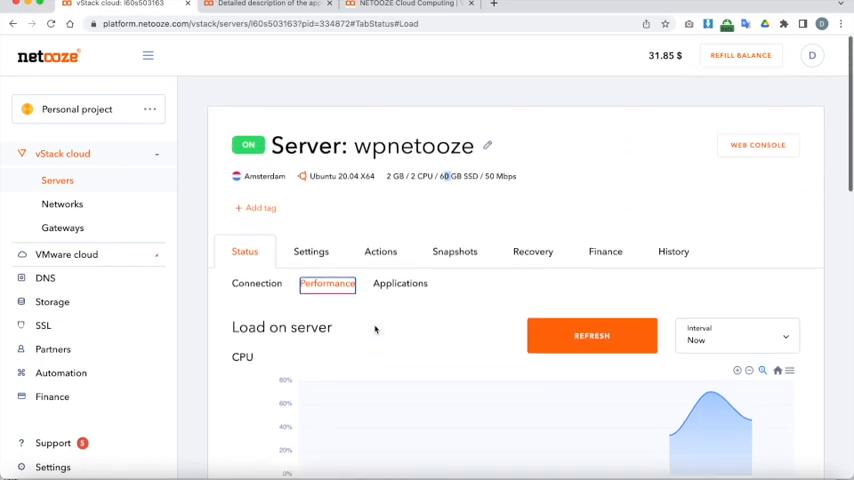
click(400, 284)
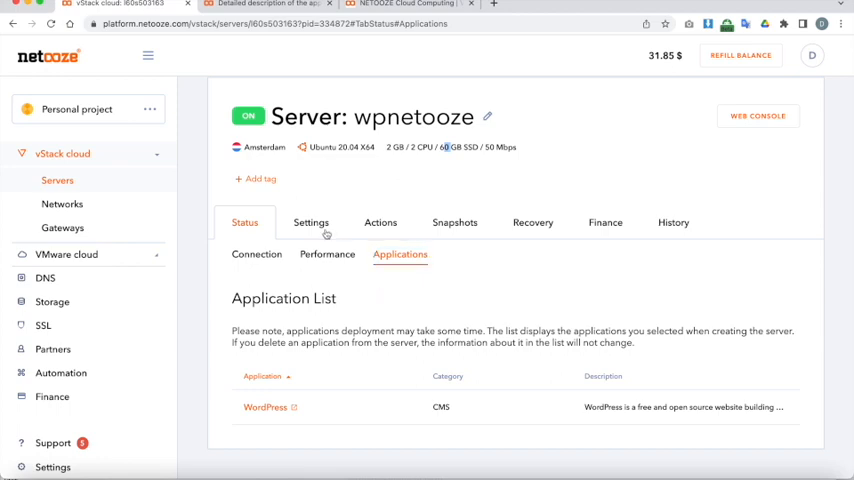
click(310, 222)
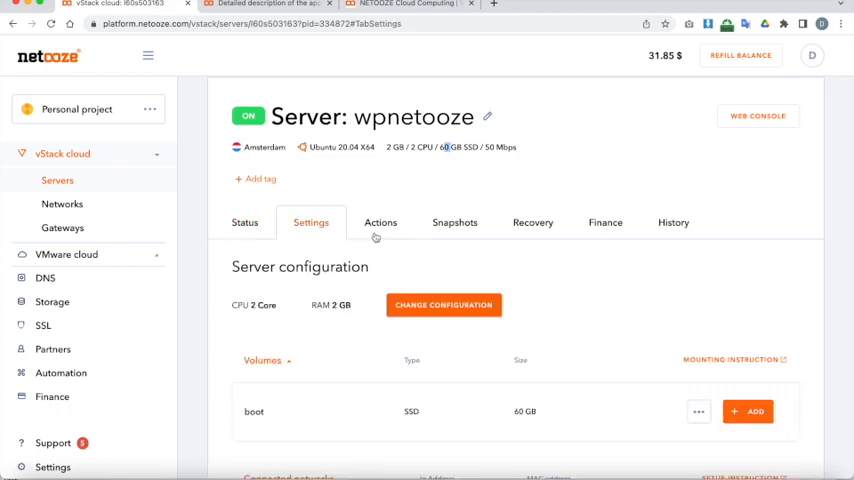
click(380, 222)
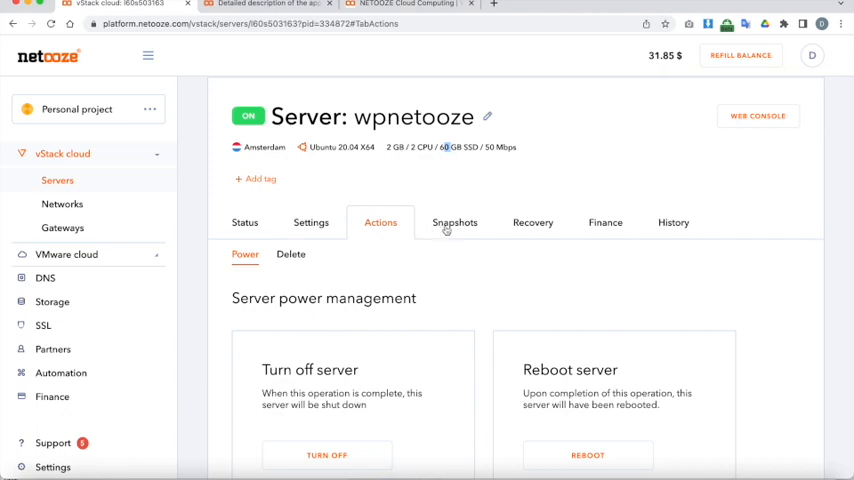
- Review the server's snapshots, boot recovery, monthly costs and task history
click(456, 222)
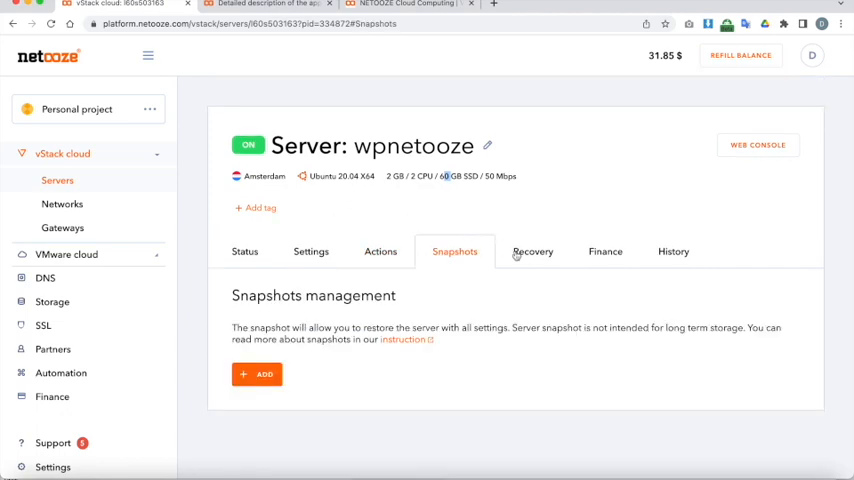
click(532, 252)
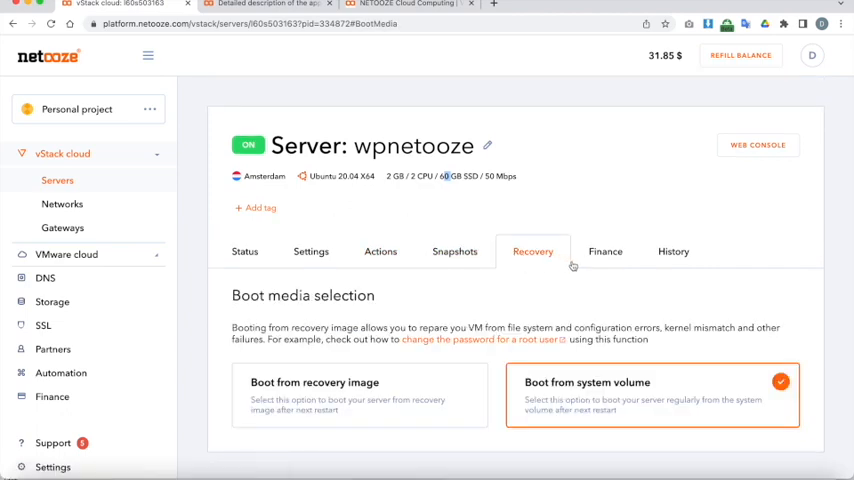
click(604, 252)
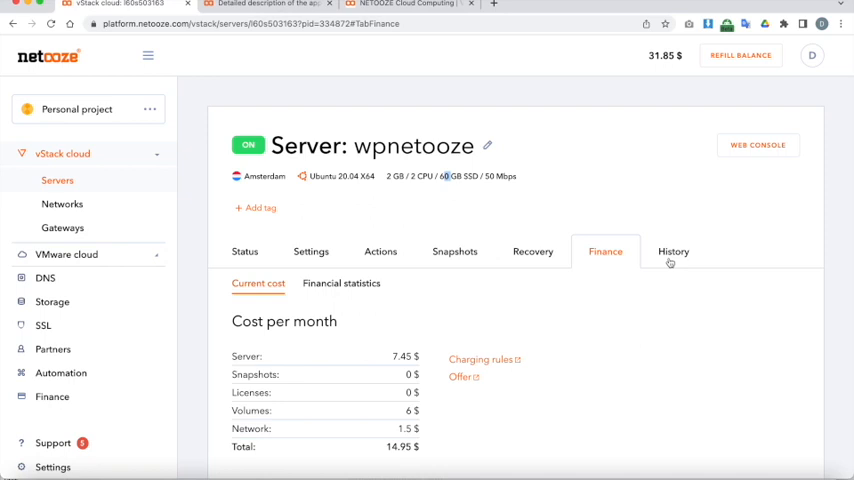
click(672, 252)
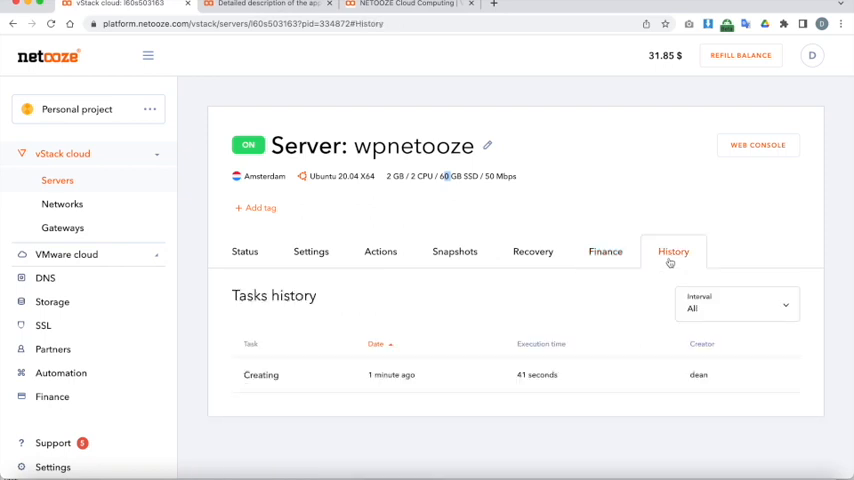
mouse_move(376, 256)
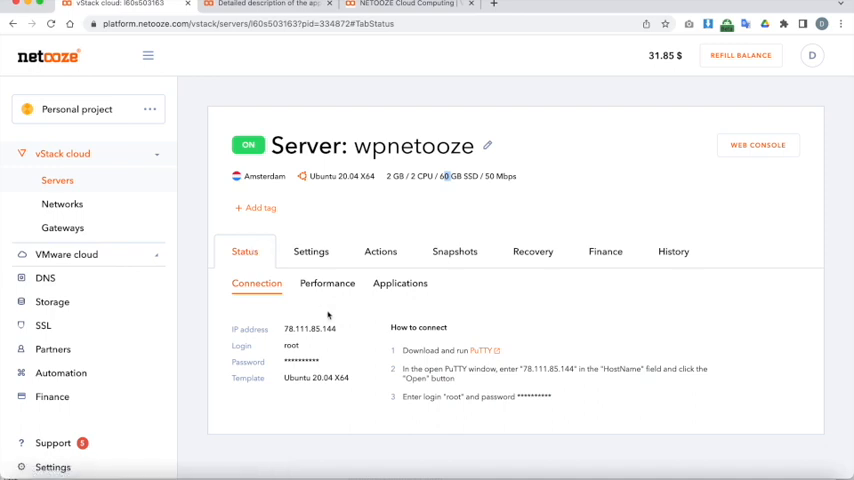
mouse_move(312, 328)
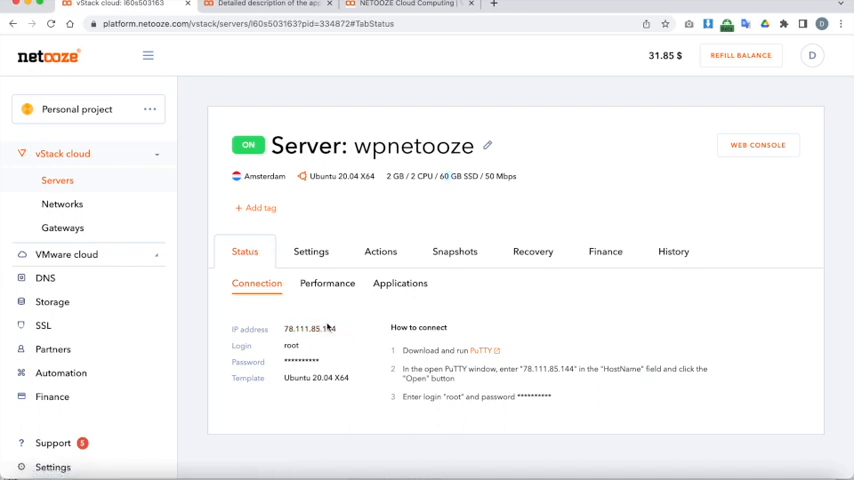
mouse_move(372, 82)
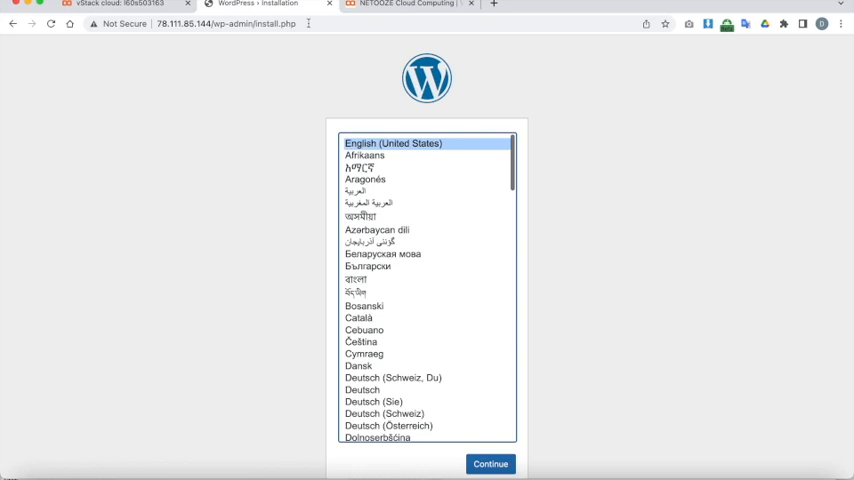
mouse_move(504, 272)
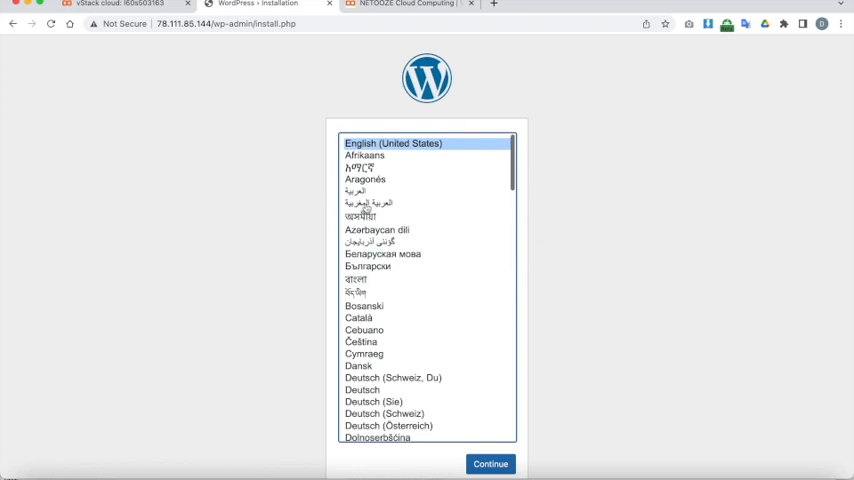
mouse_move(444, 250)
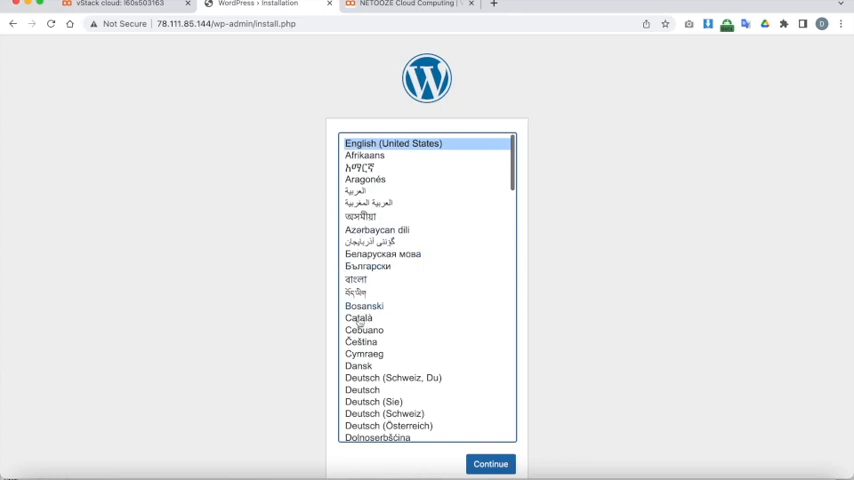
mouse_move(446, 430)
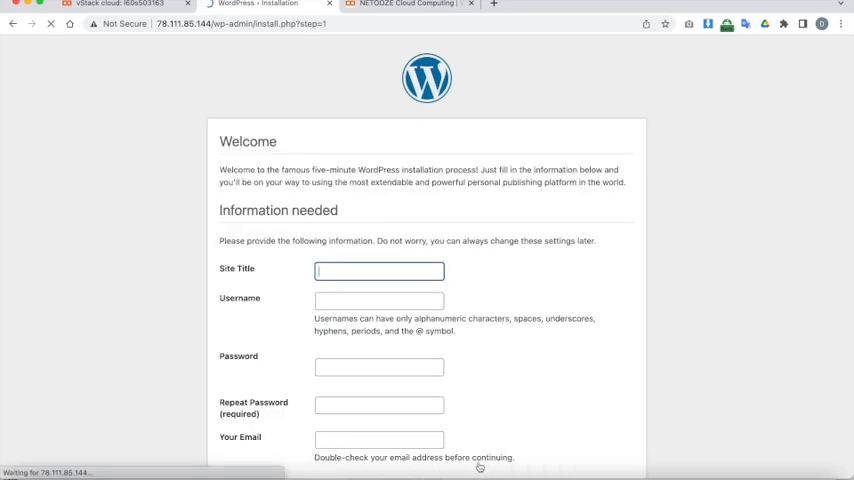
- Enter site title Netooze and admin username netooze
click(380, 368)
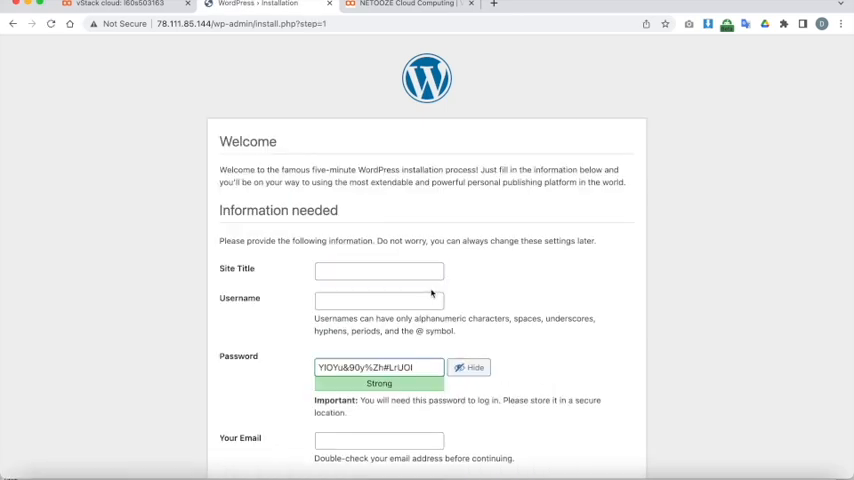
click(380, 270)
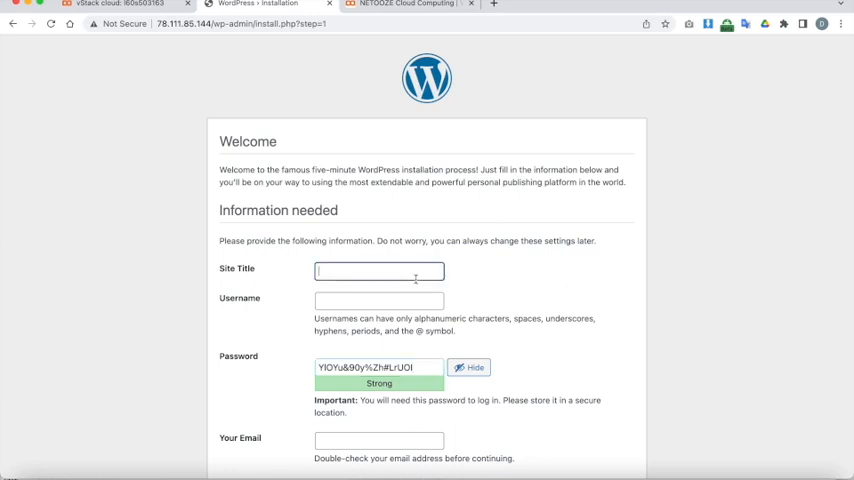
text(Netooze)
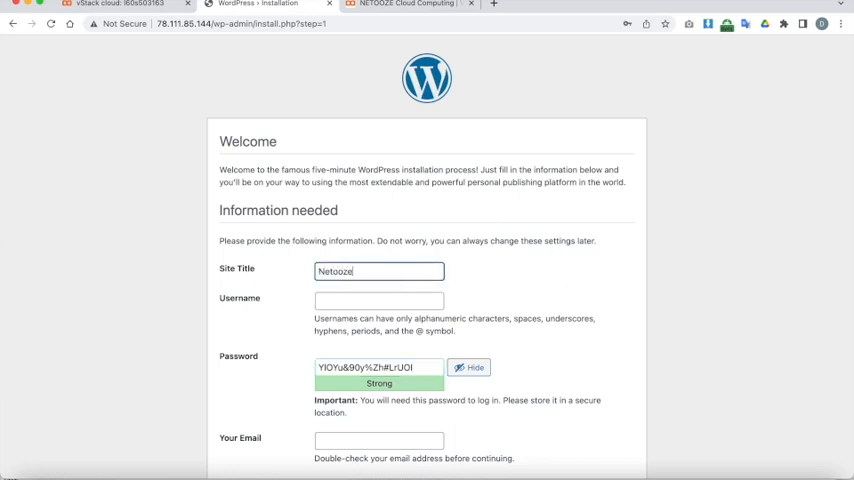
click(378, 300)
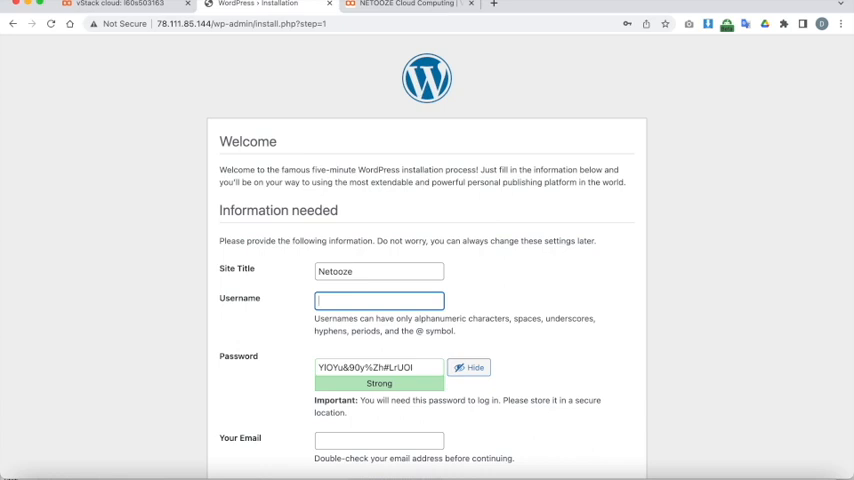
text(netooze)
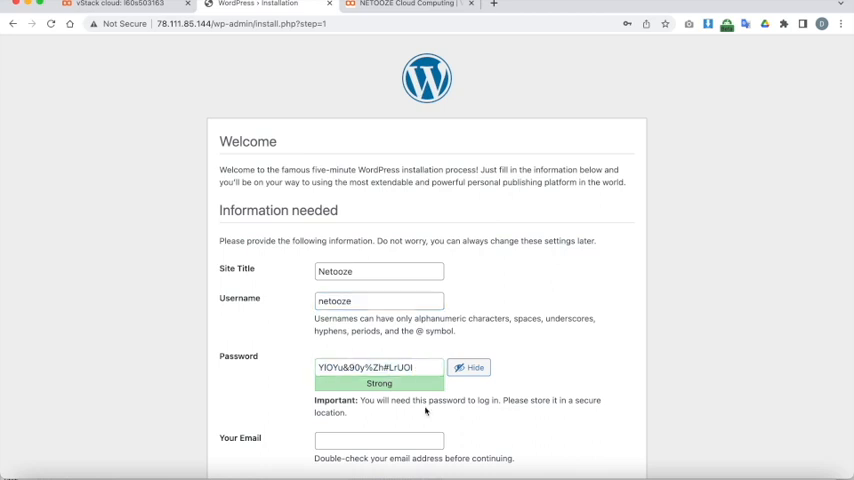
- Enter the dean@ admin email, keep the generated password, and launch Install WordPress
click(378, 440)
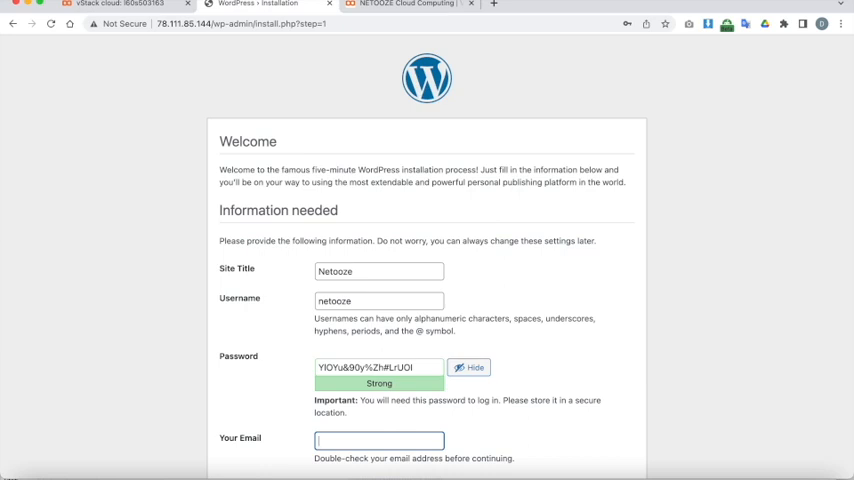
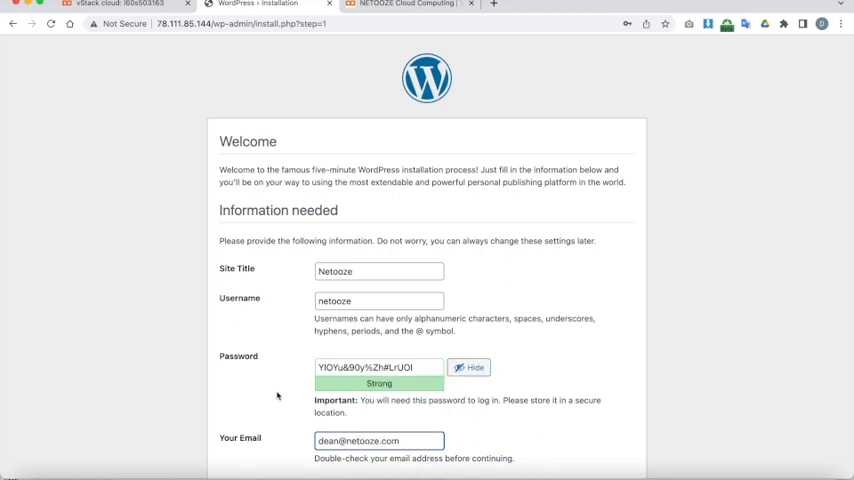
scroll(down, 3)
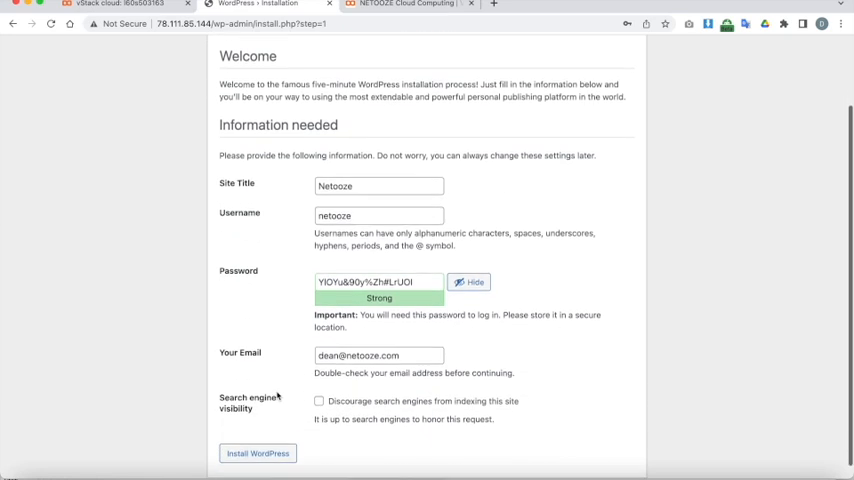
scroll(up, 3)
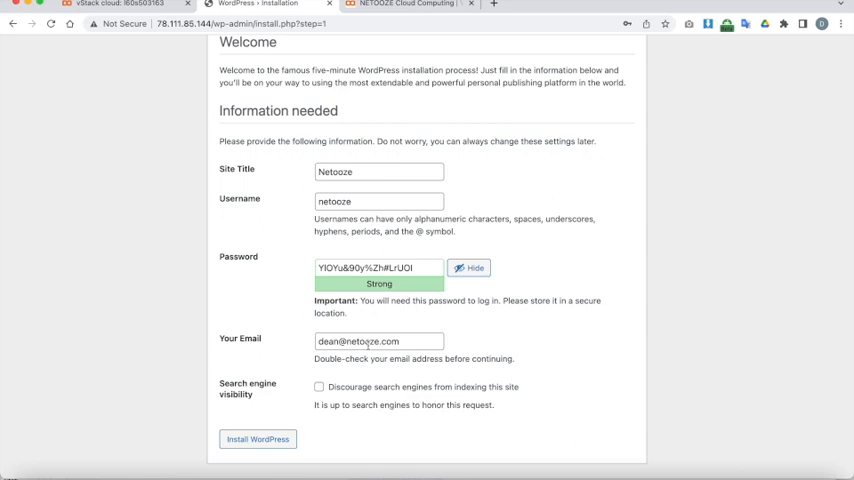
click(378, 340)
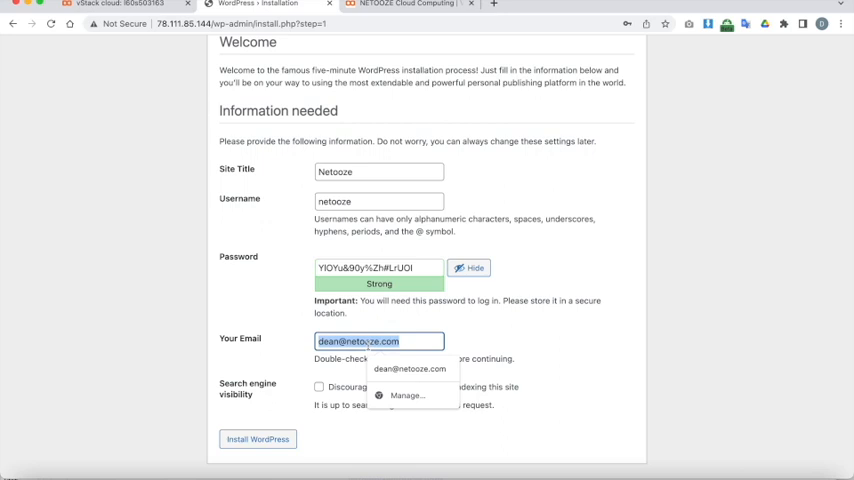
mouse_move(336, 380)
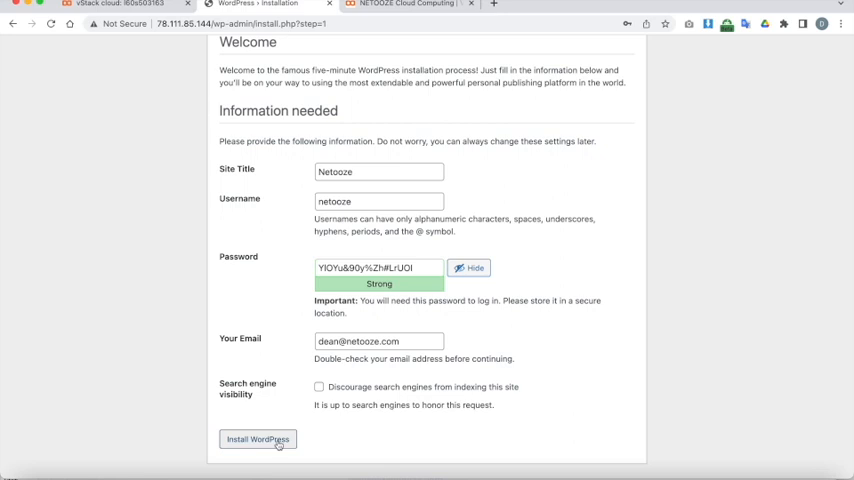
click(256, 440)
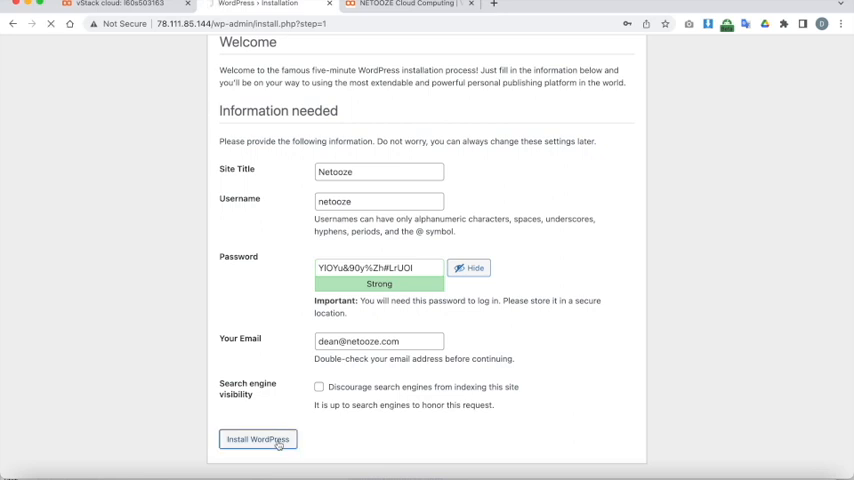
click(256, 440)
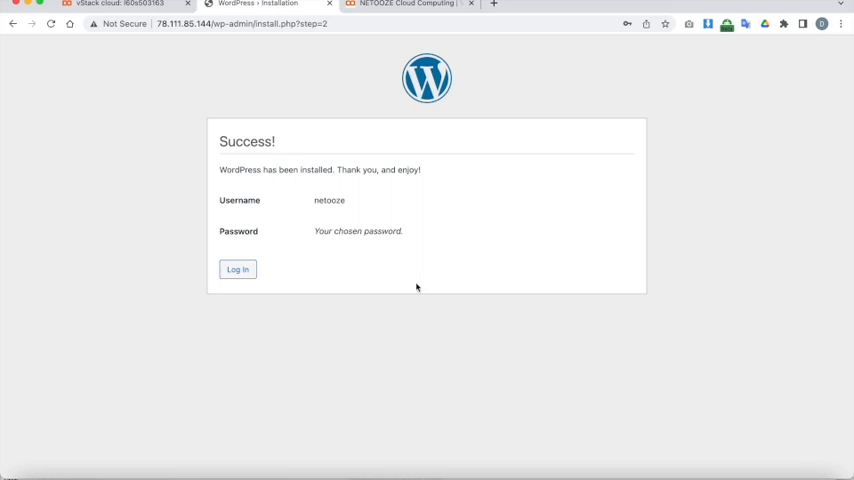
mouse_move(260, 250)
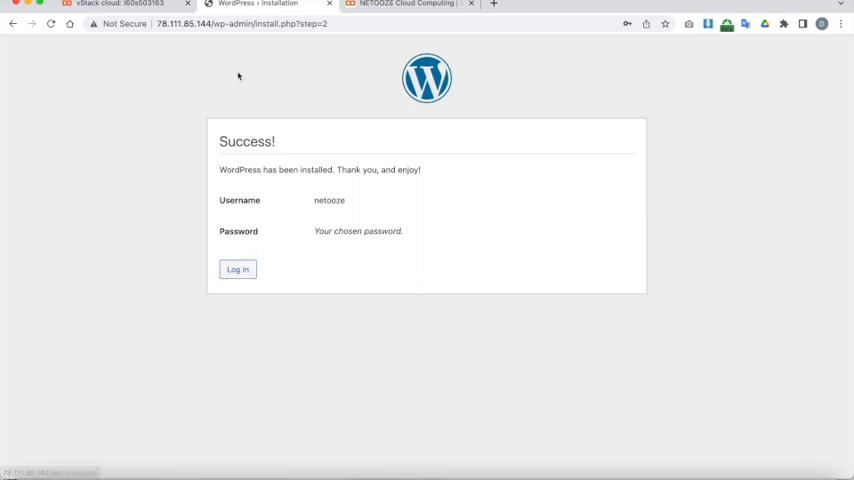
- Log in to the WordPress admin as netooze with the generated password
click(236, 270)
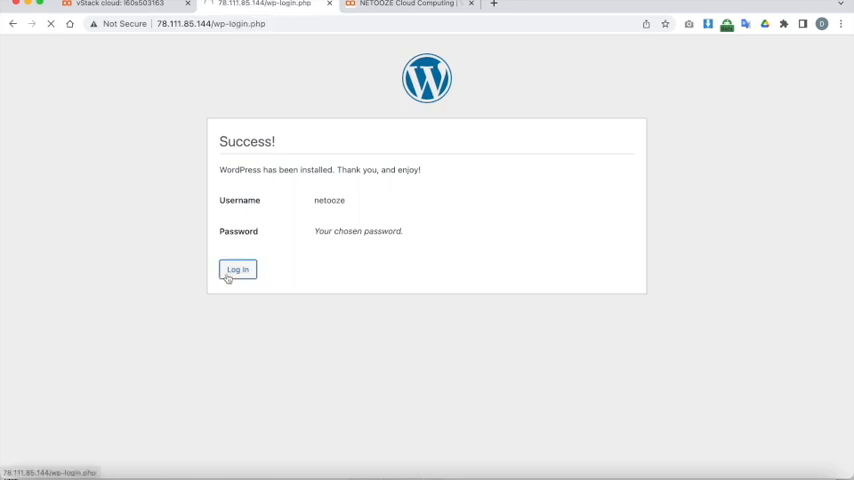
click(236, 270)
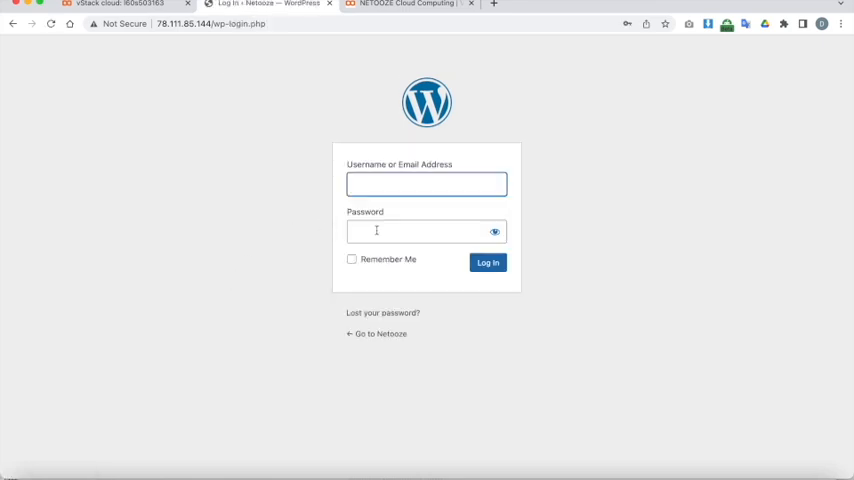
text(neto)
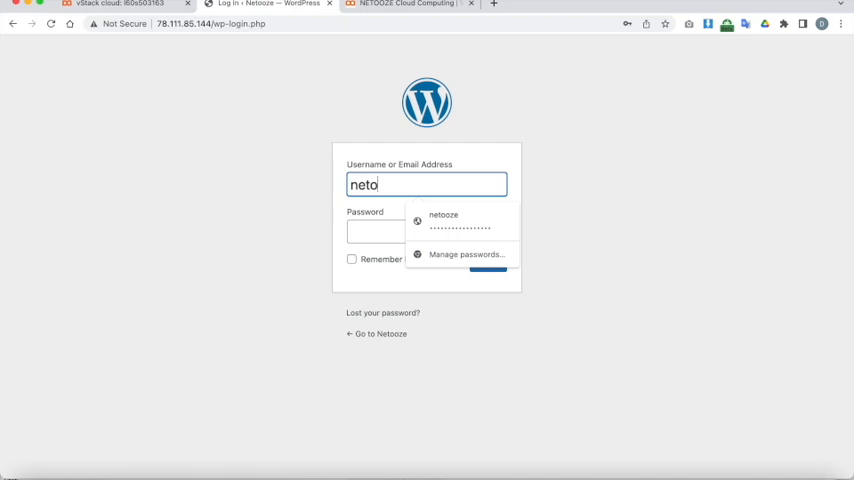
click(444, 220)
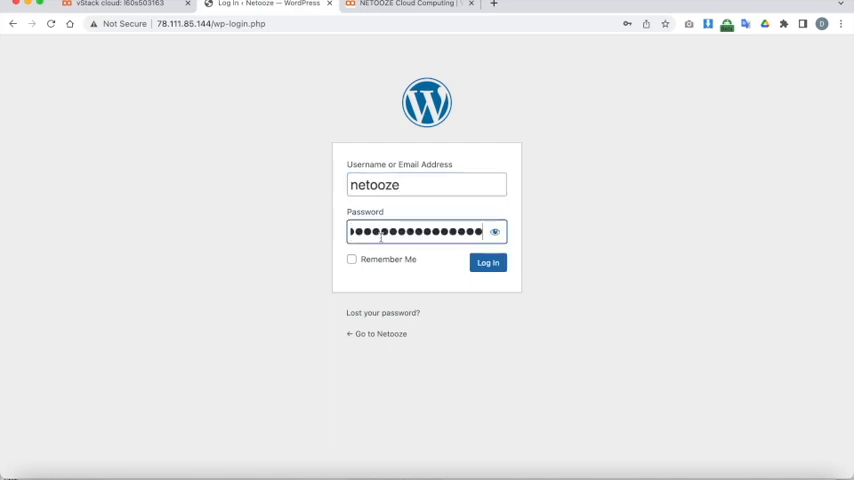
click(488, 262)
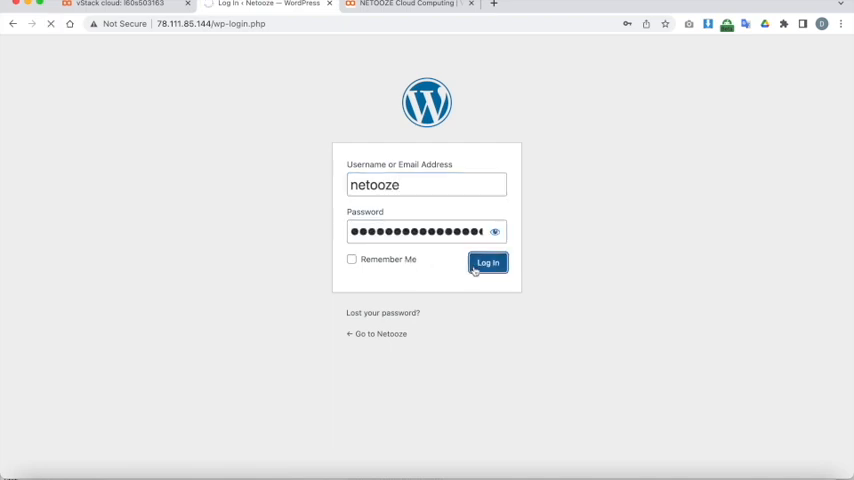
click(488, 262)
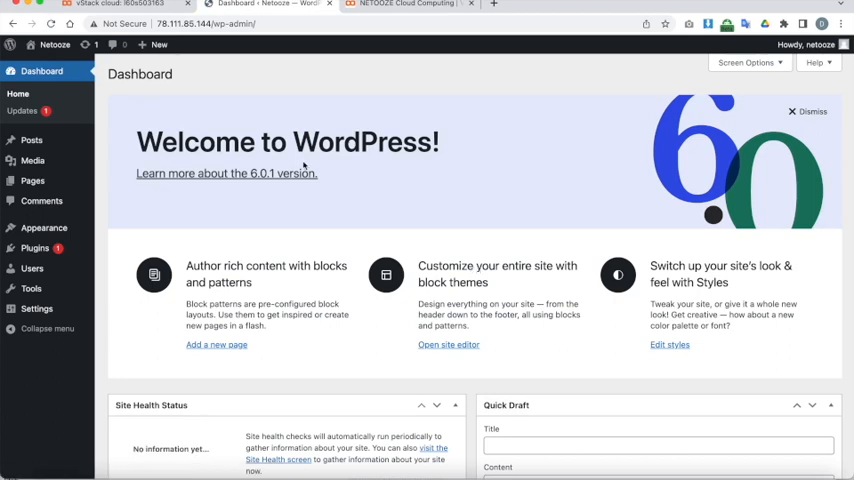
- Visit the live site, read the Hello world post, return home, then switch to the wpnetooze server page
click(54, 44)
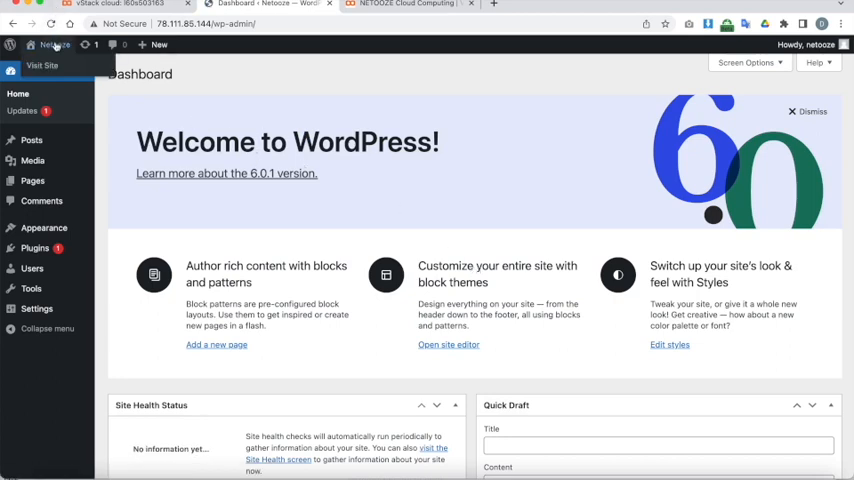
click(44, 64)
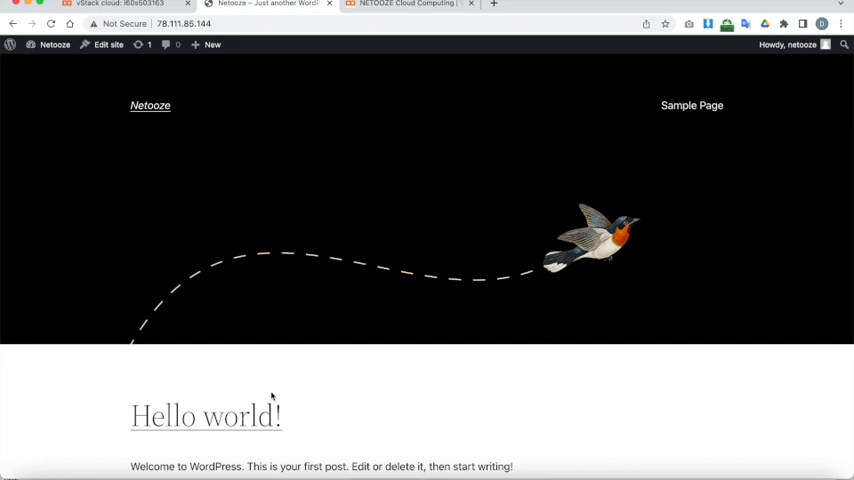
click(204, 416)
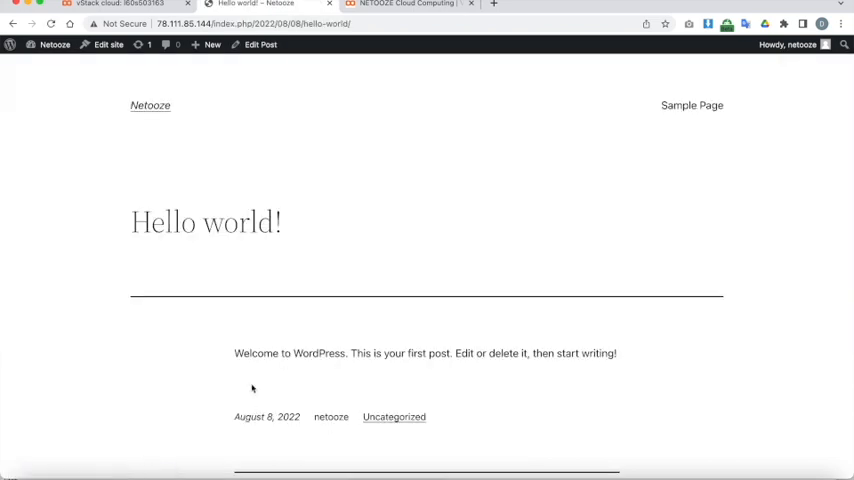
click(150, 104)
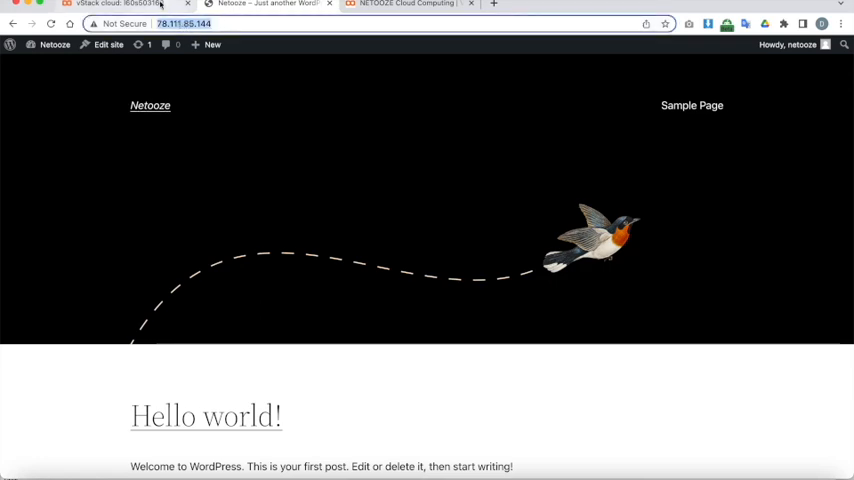
click(110, 4)
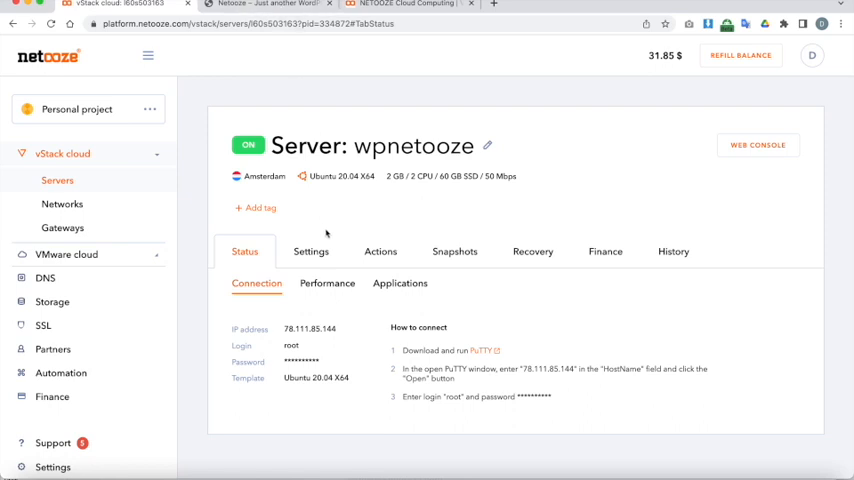
mouse_move(276, 46)
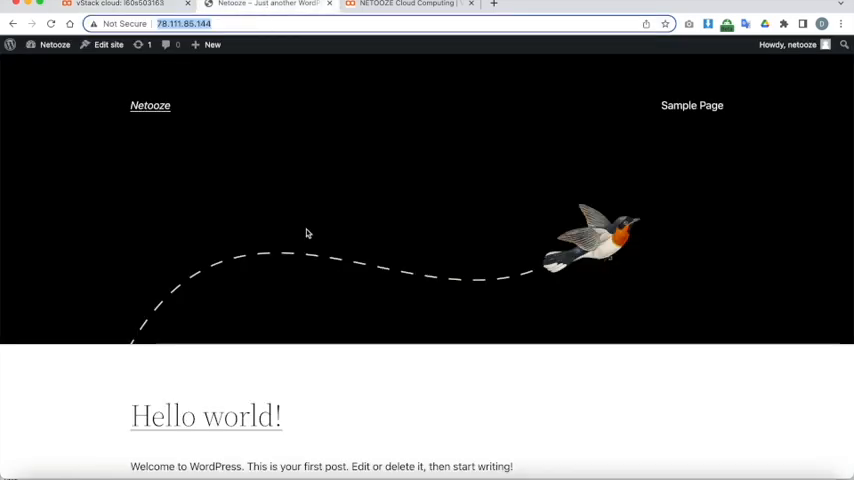
mouse_move(264, 116)
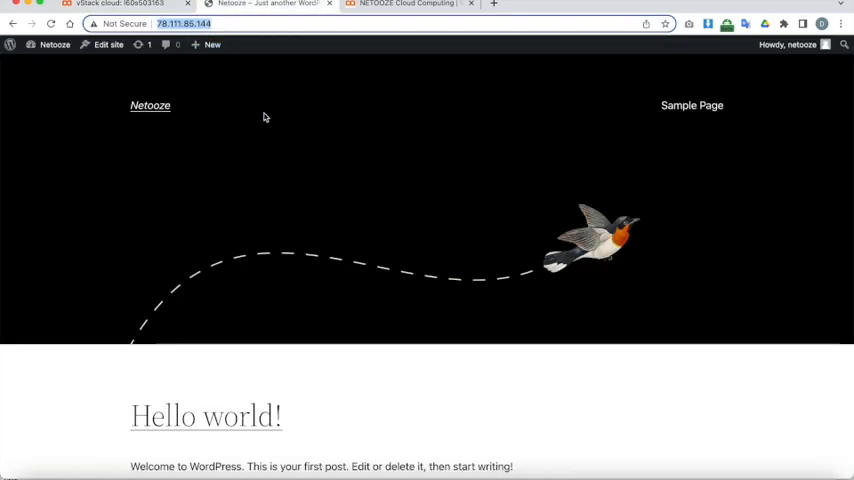
- Return to the WordPress admin Dashboard from the site-name menu
click(56, 44)
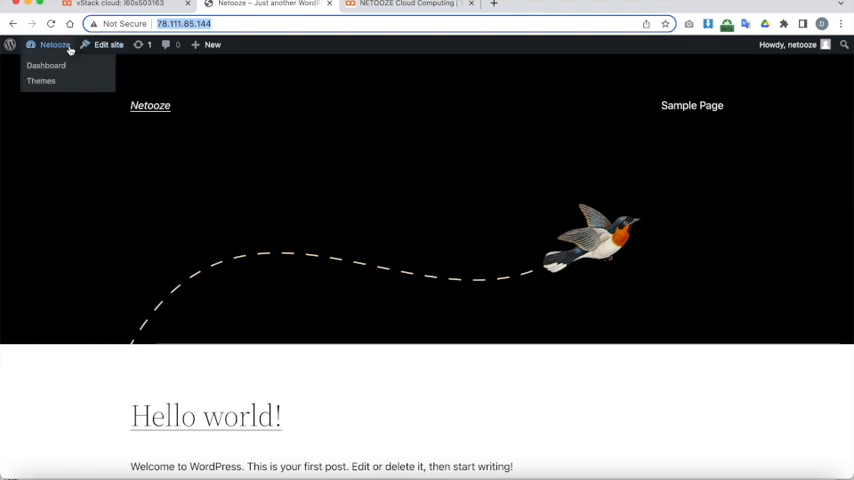
click(46, 64)
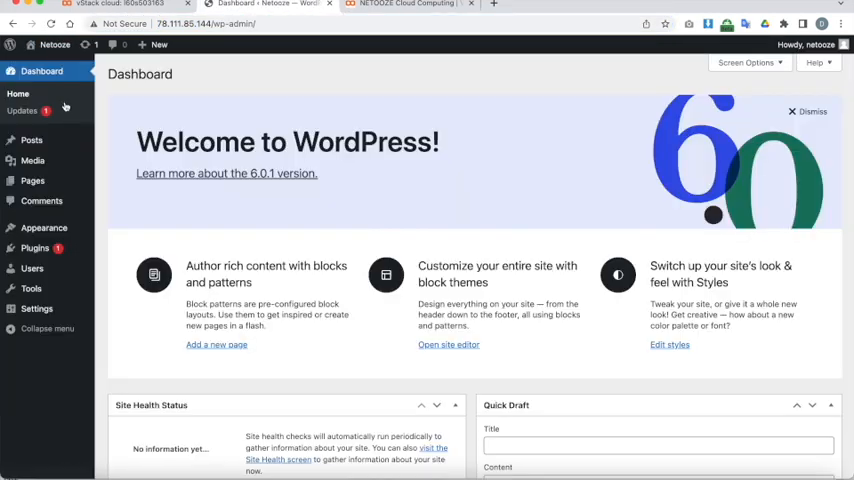
click(36, 308)
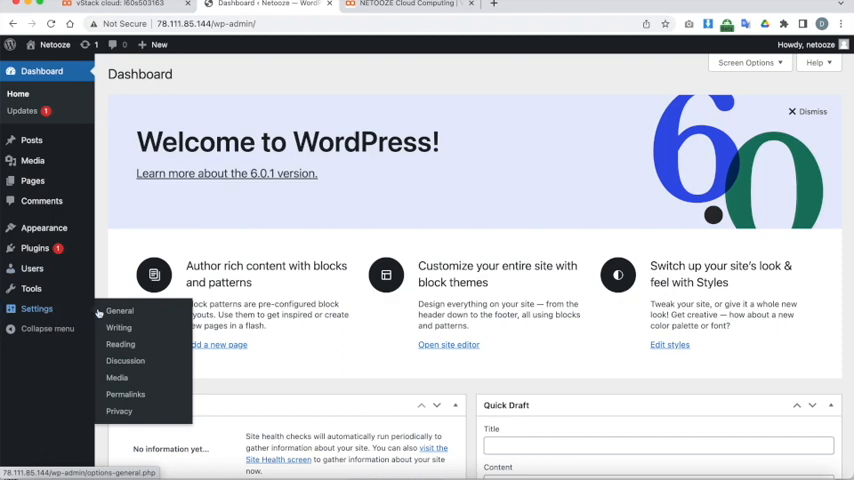
click(118, 312)
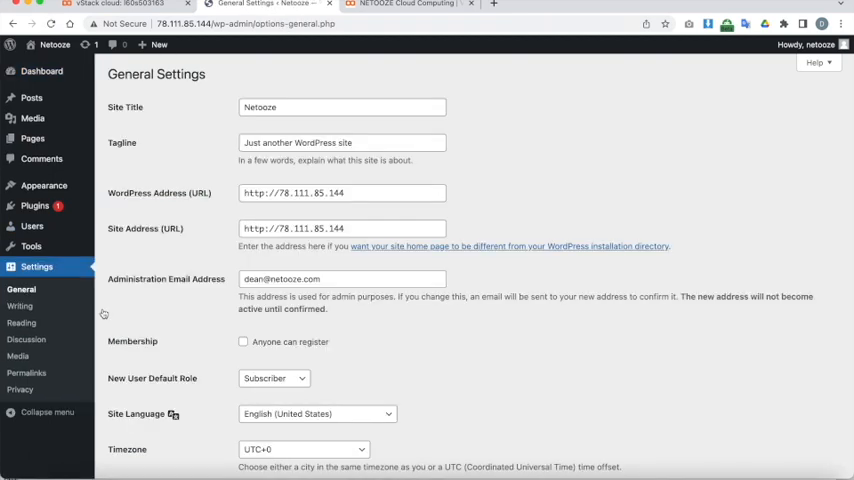
mouse_move(248, 204)
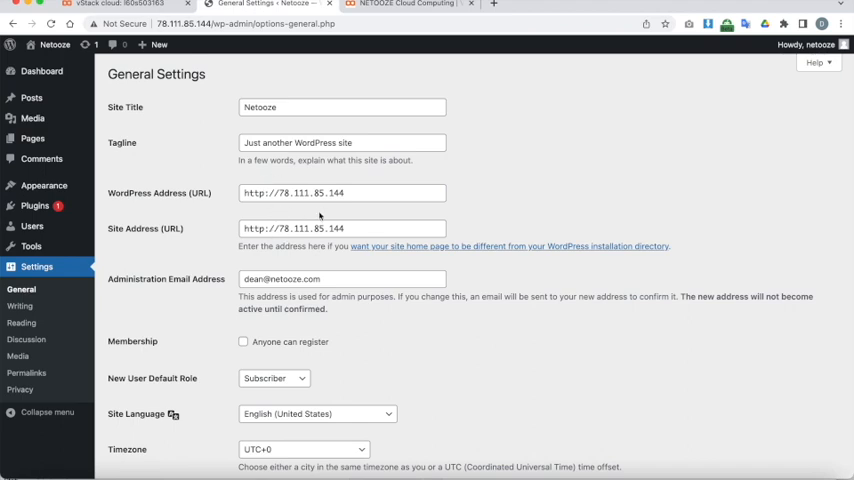
mouse_move(260, 128)
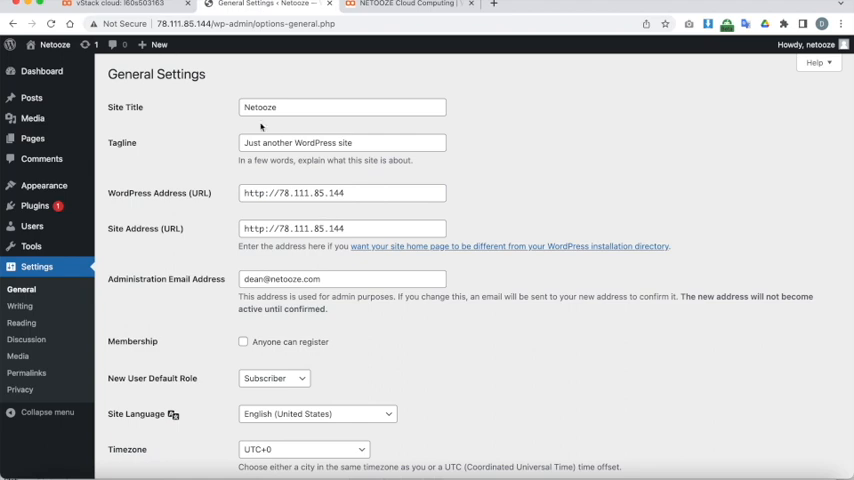
mouse_move(314, 220)
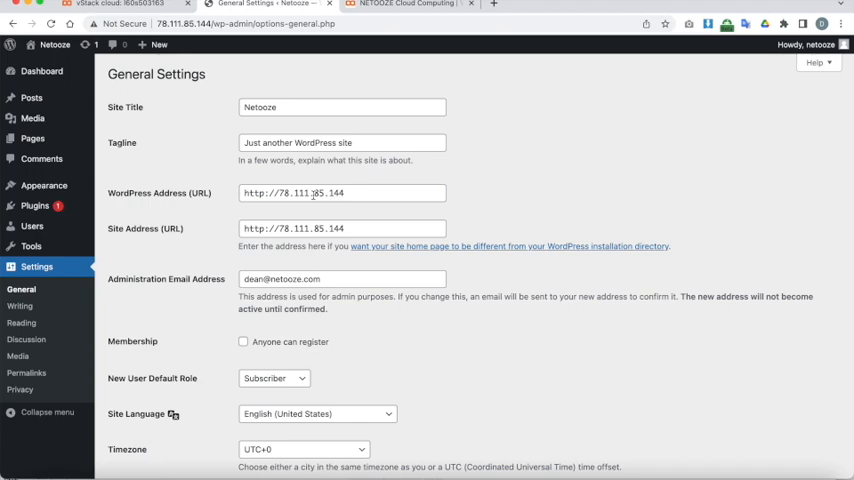
mouse_move(226, 140)
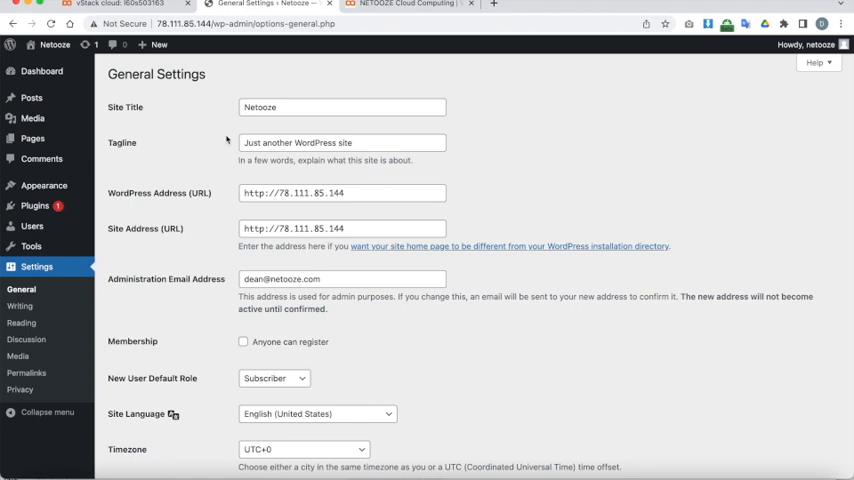
- Review the wpnetooze server's Actions, Finance and History tabs, then its Status details
click(110, 4)
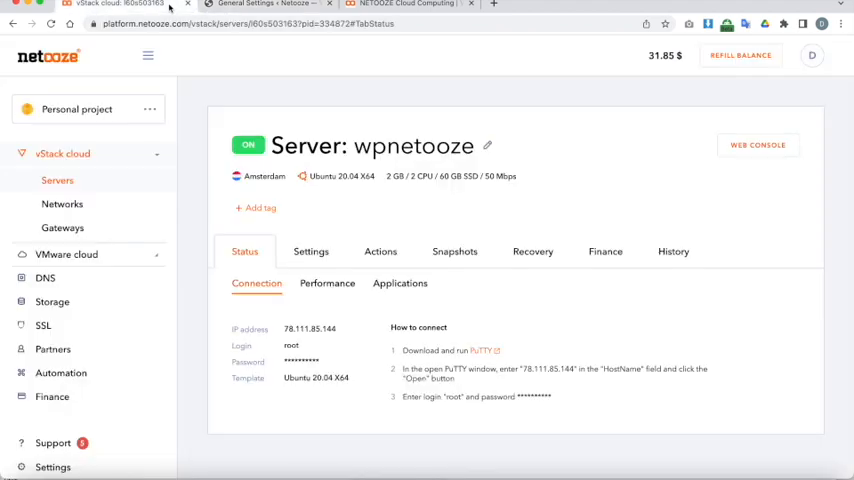
mouse_move(308, 262)
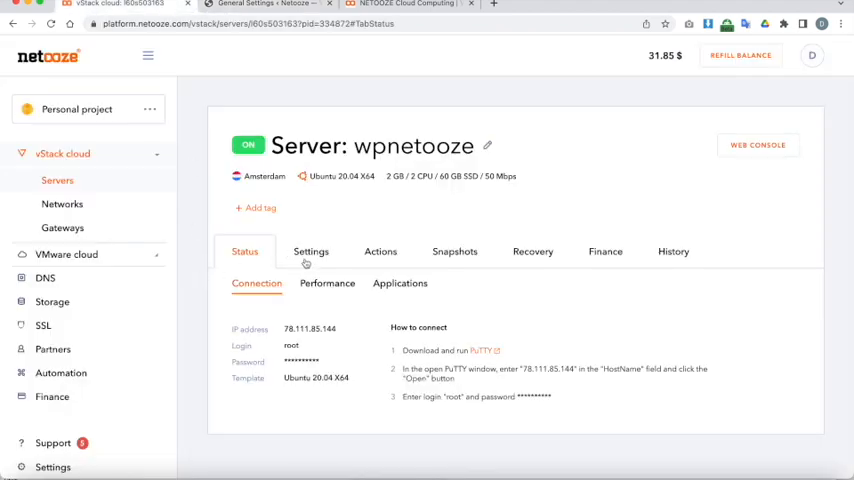
click(380, 252)
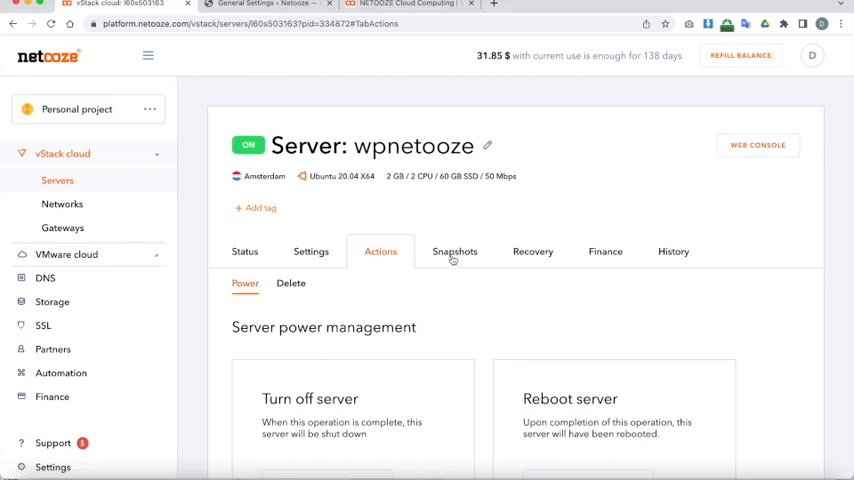
click(604, 252)
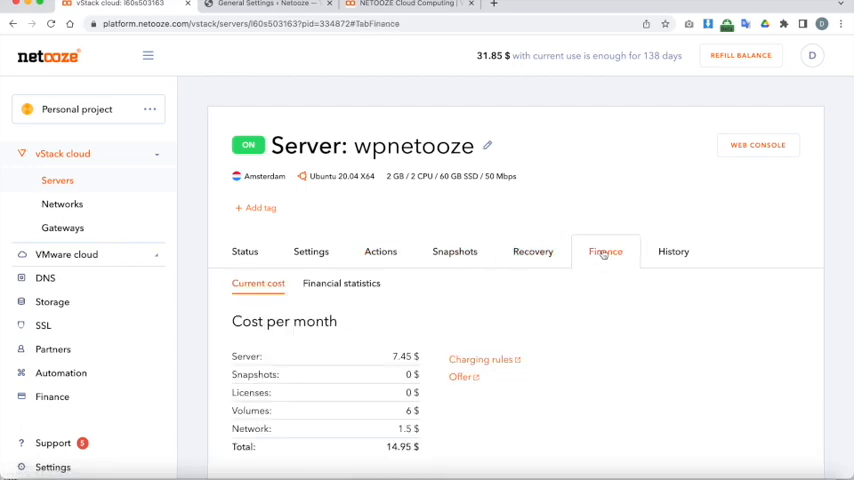
click(672, 252)
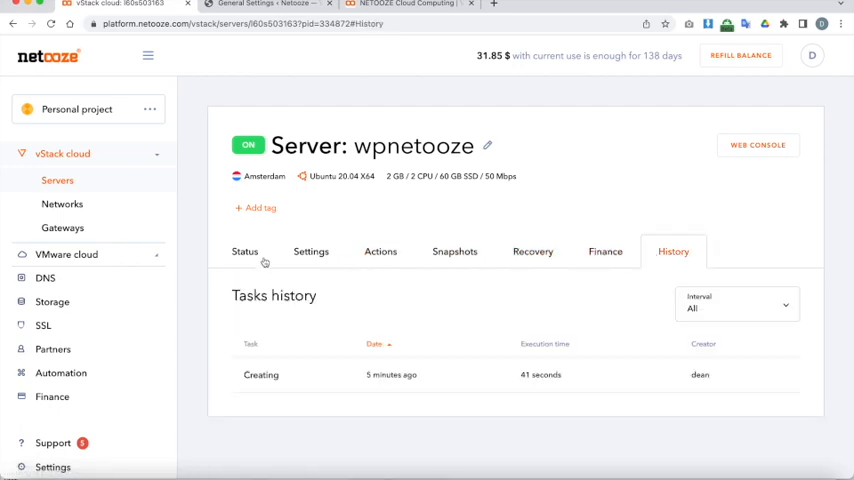
click(244, 252)
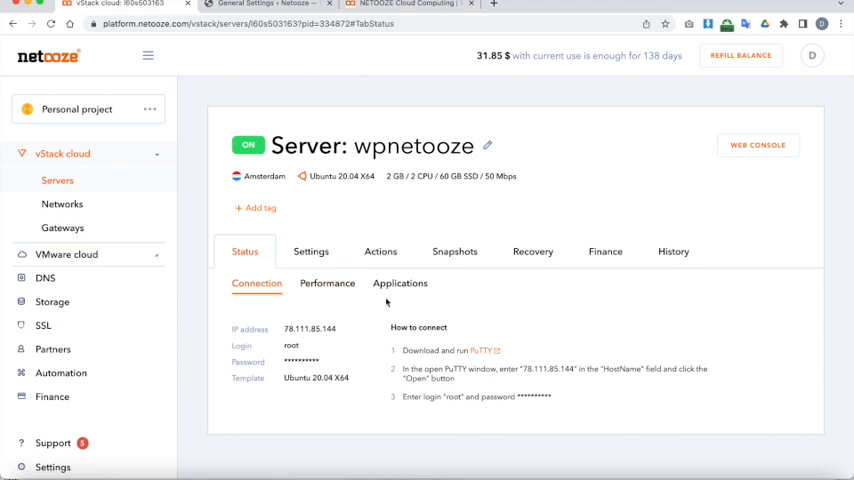
- Show the server's Applications list with WordPress as an installed CMS
click(400, 284)
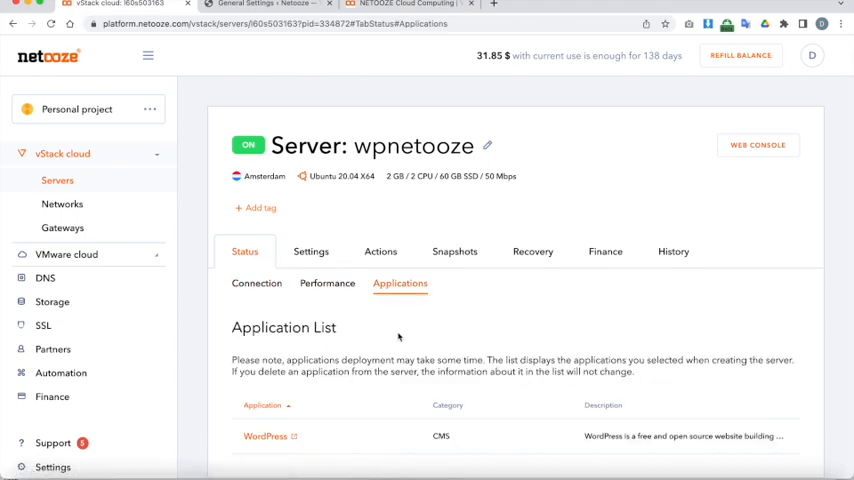
scroll(up, 3)
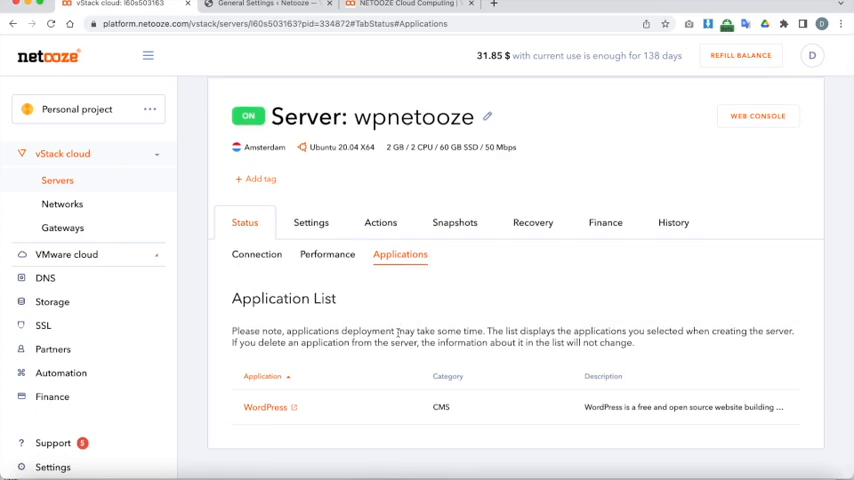
scroll(down, 3)
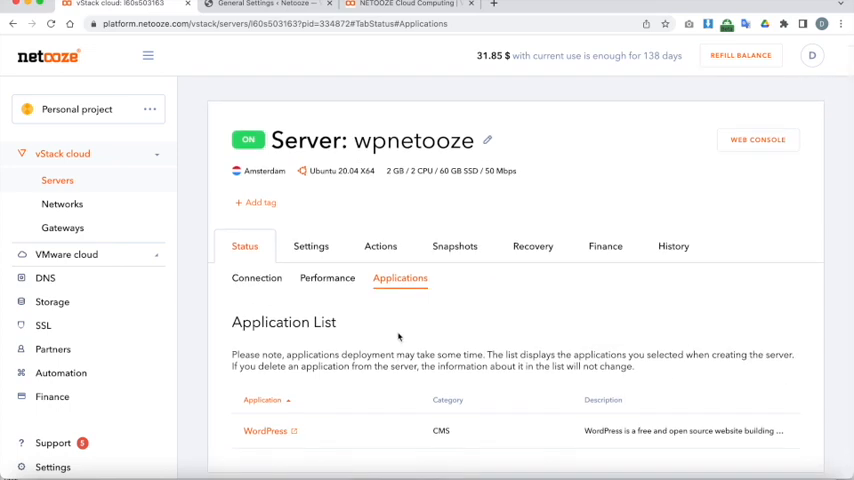